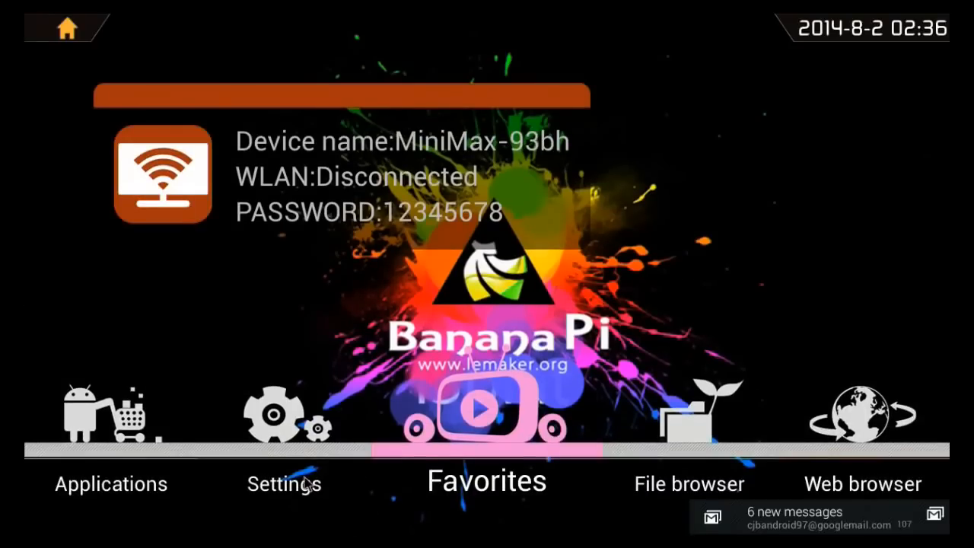
- Leave the Android launcher and open File Manager from the Linux desktop
click(283, 411)
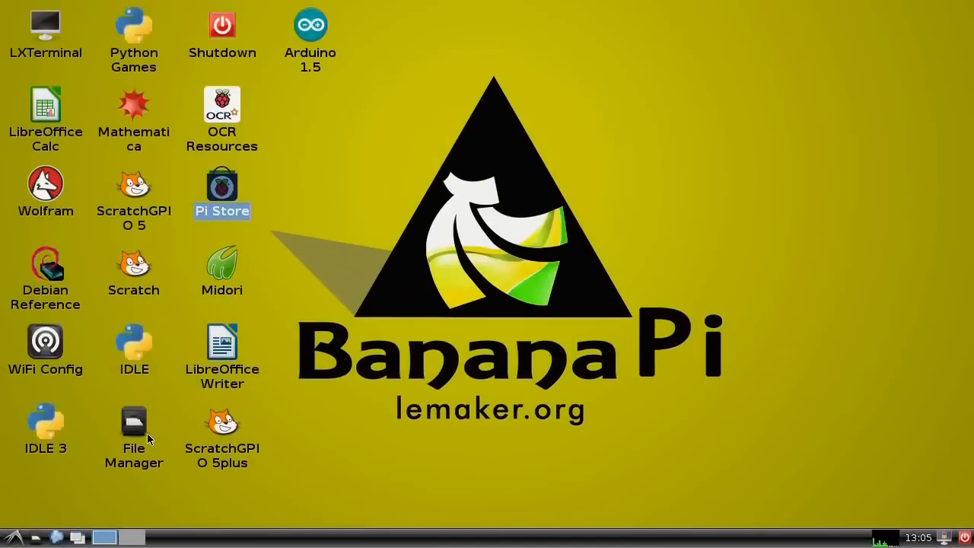
double_click(134, 423)
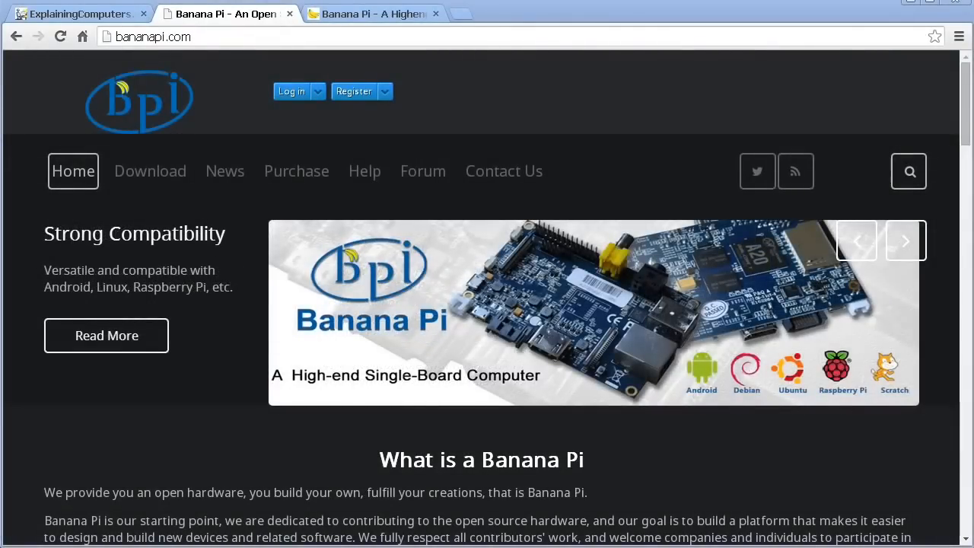
- Go from the bananapi.org tab to LeMaker's Image Files downloads page
click(373, 14)
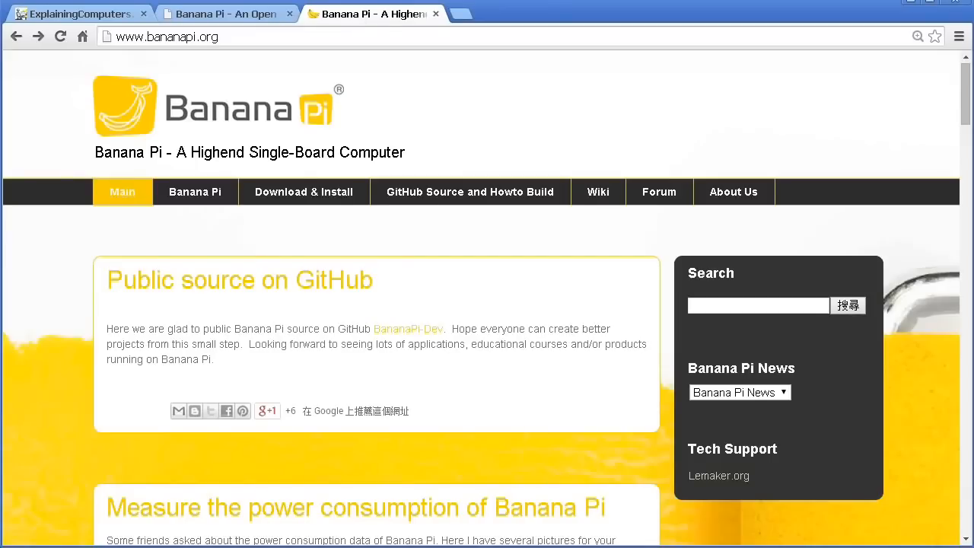
mouse_move(718, 475)
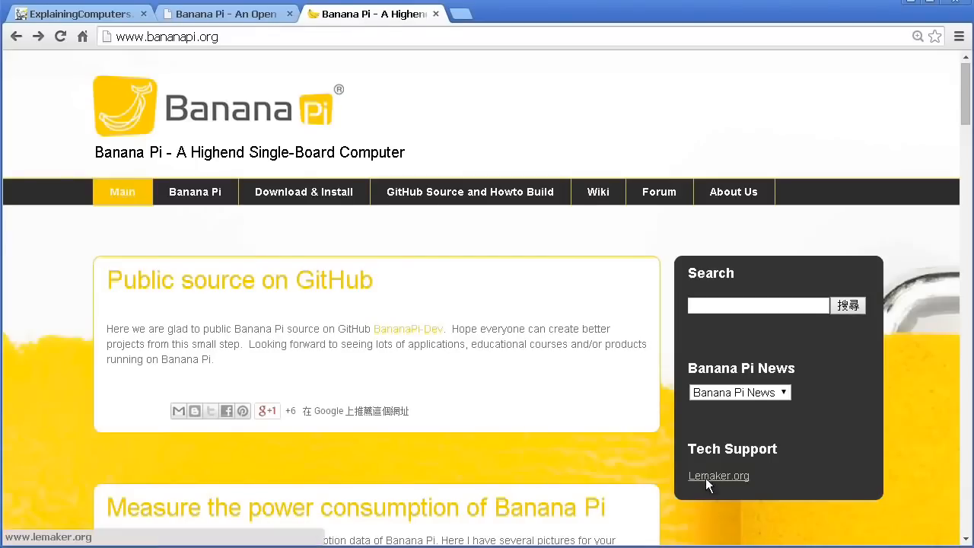
click(718, 475)
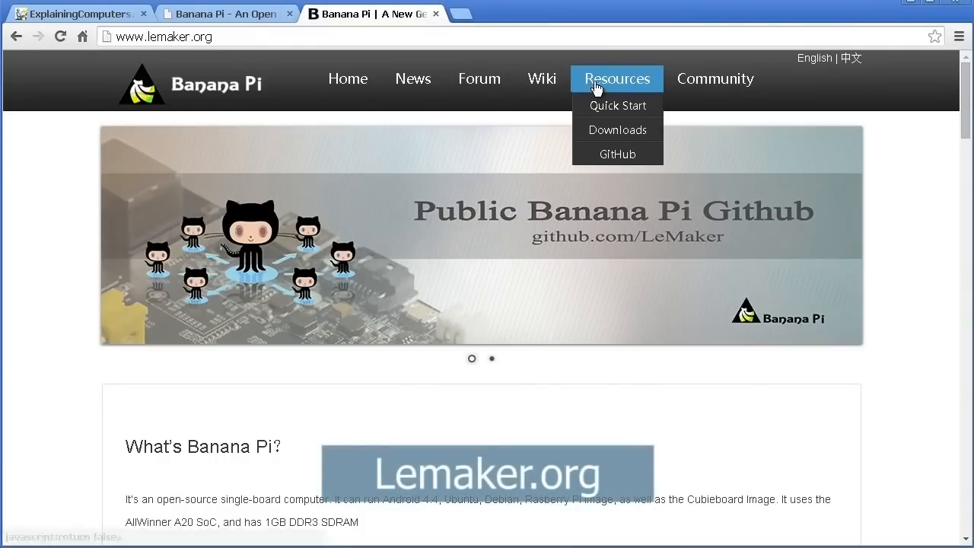
click(617, 129)
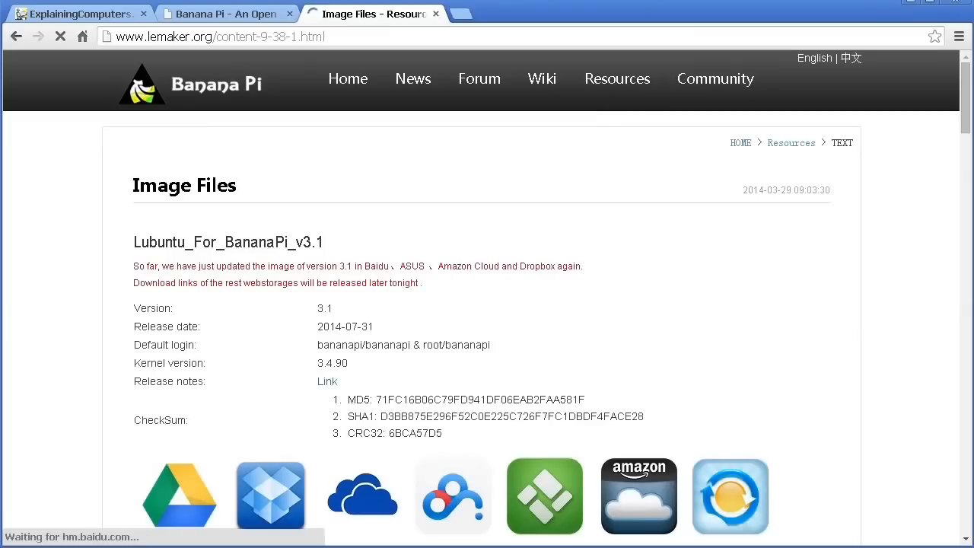
scroll(down, 3)
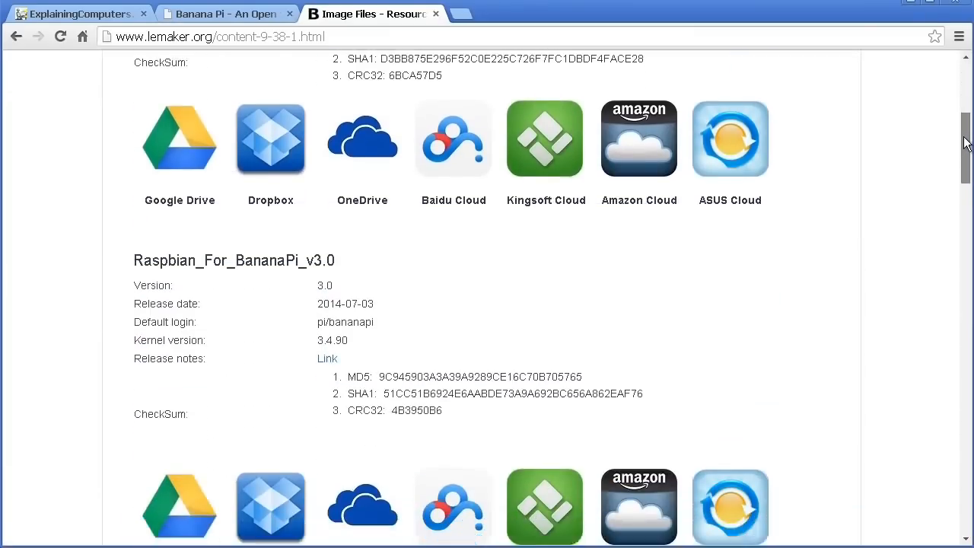
scroll(down, 3)
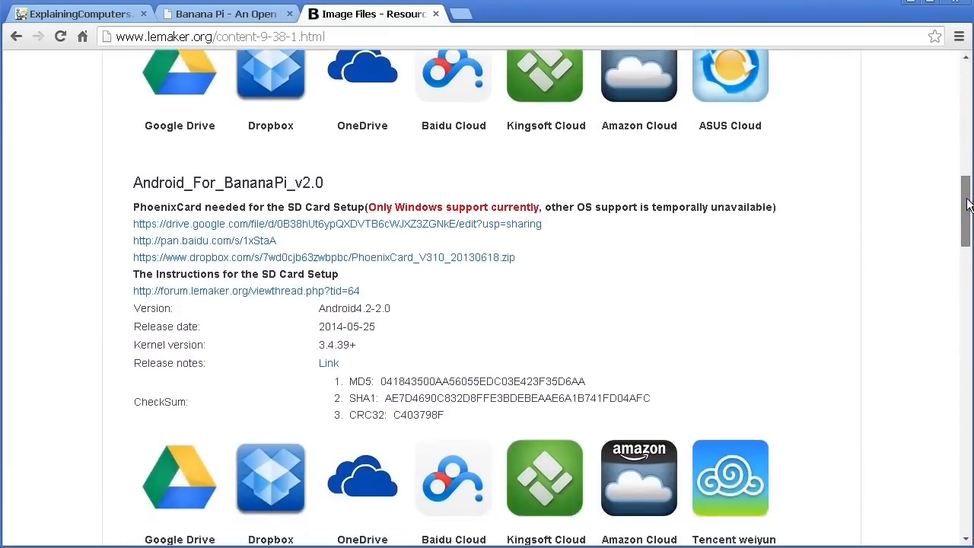
scroll(down, 3)
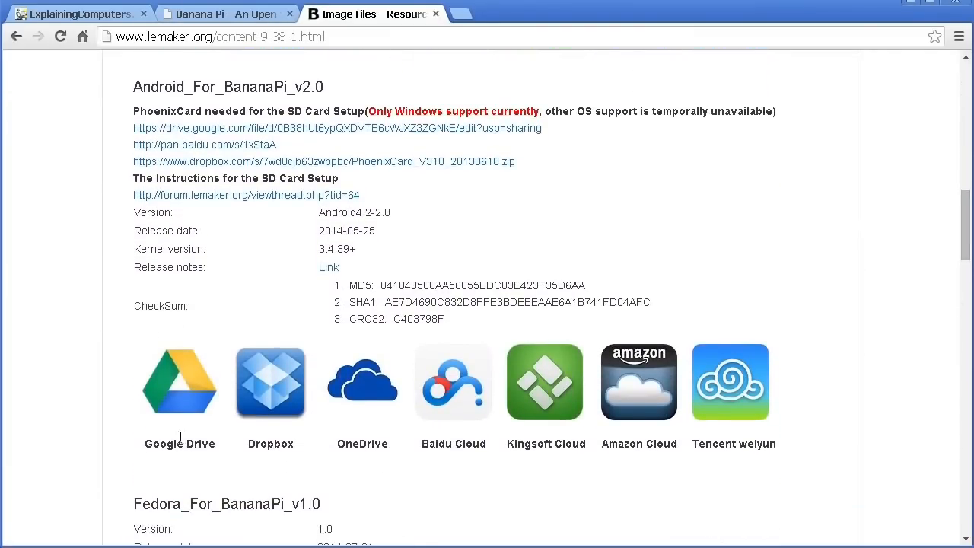
- Download Android_For_BananaPi_v2.0.tgz from Google Drive despite the virus-scan warning
click(337, 128)
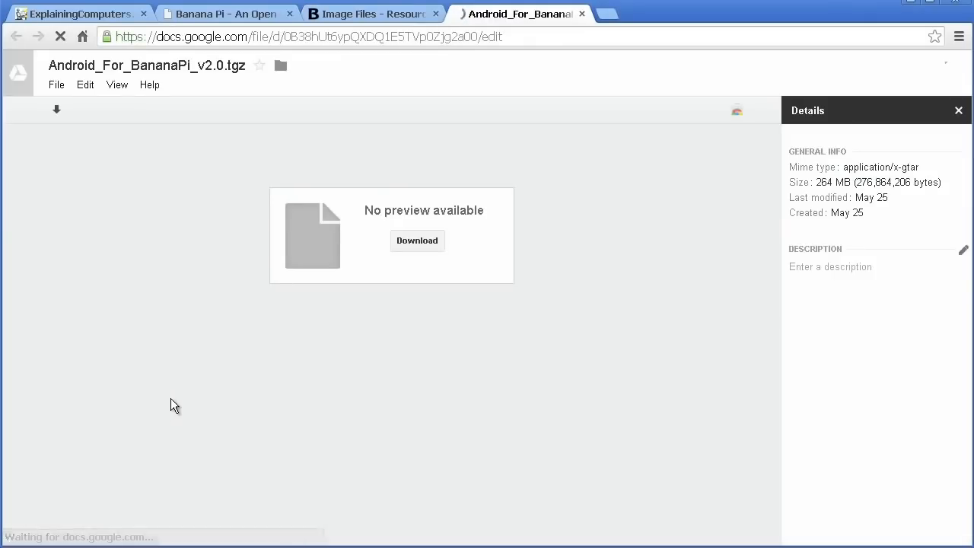
click(417, 240)
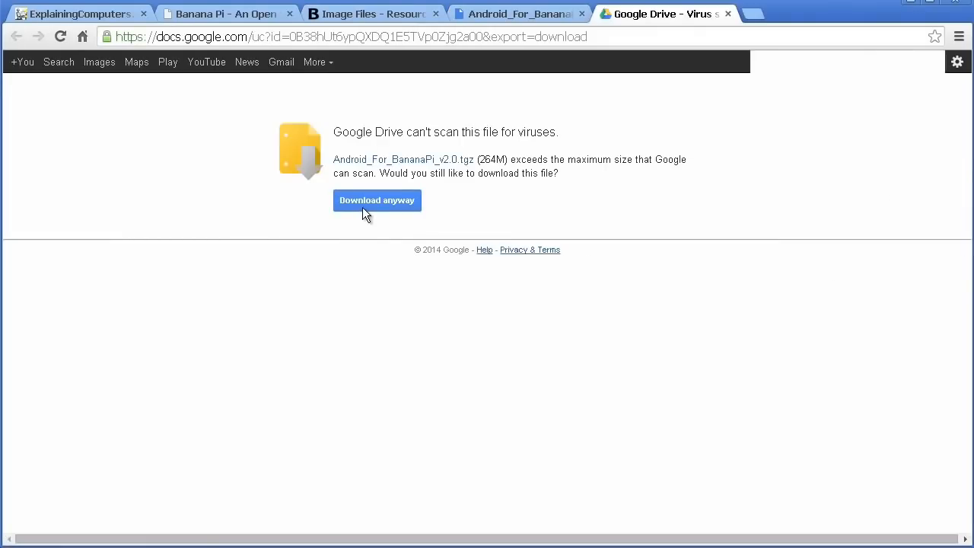
click(377, 200)
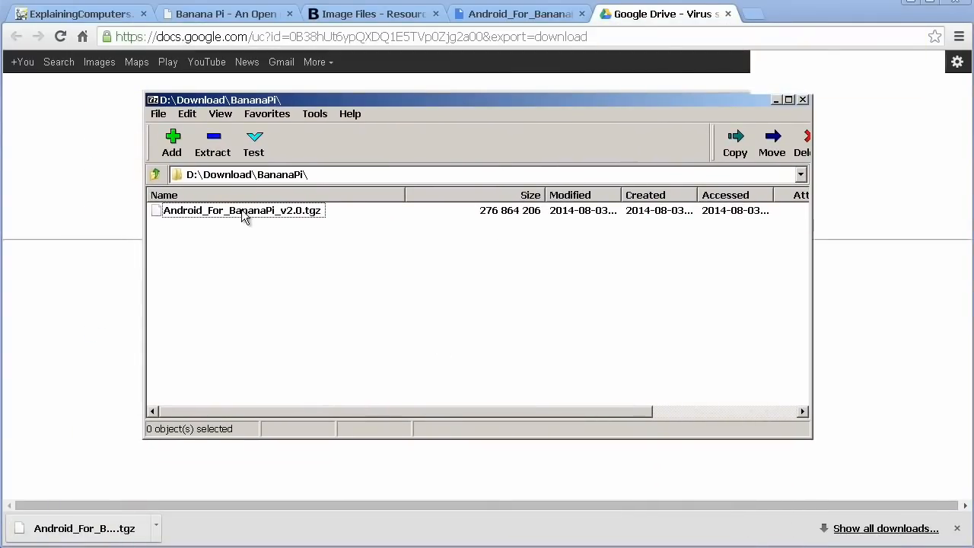
- Extract the .tgz to its suggested folder with 7-Zip, then open the resulting .tar
click(212, 143)
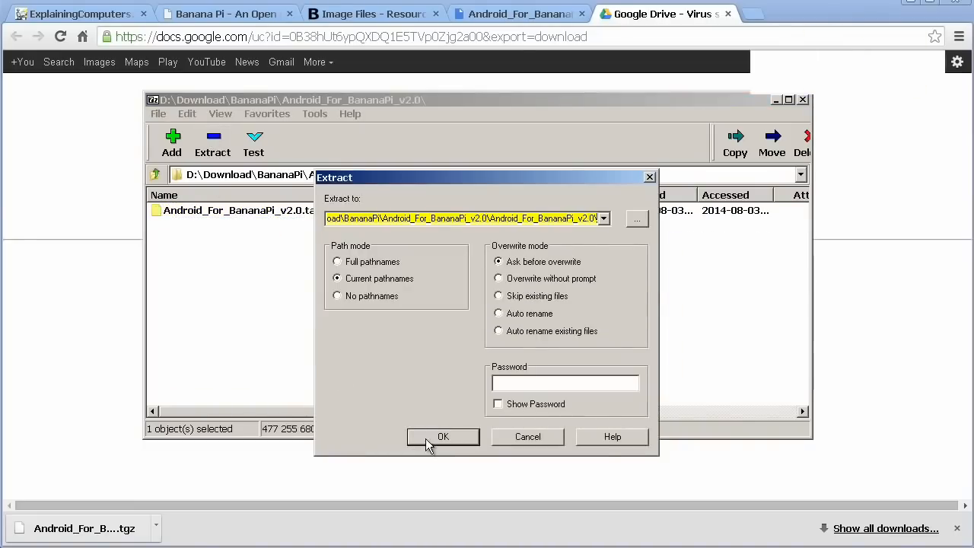
click(443, 436)
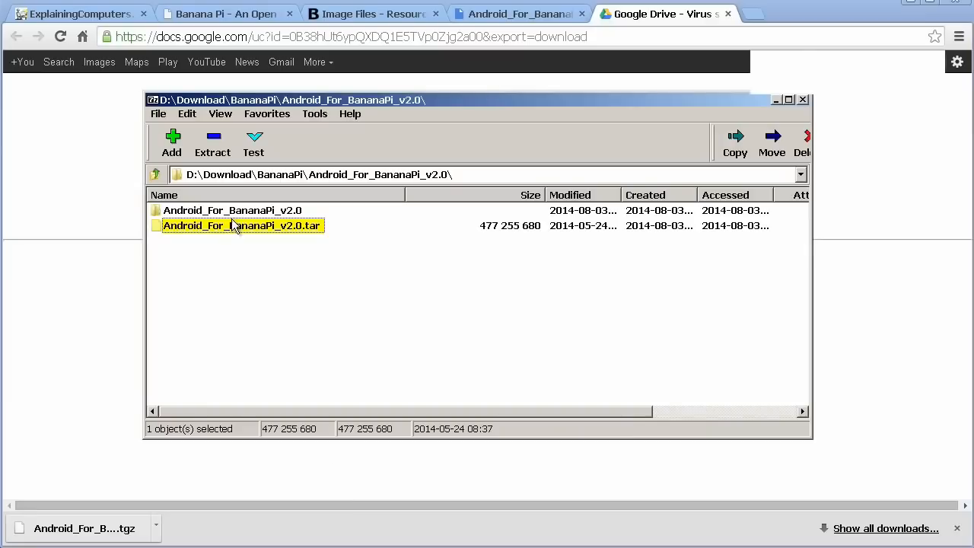
double_click(232, 210)
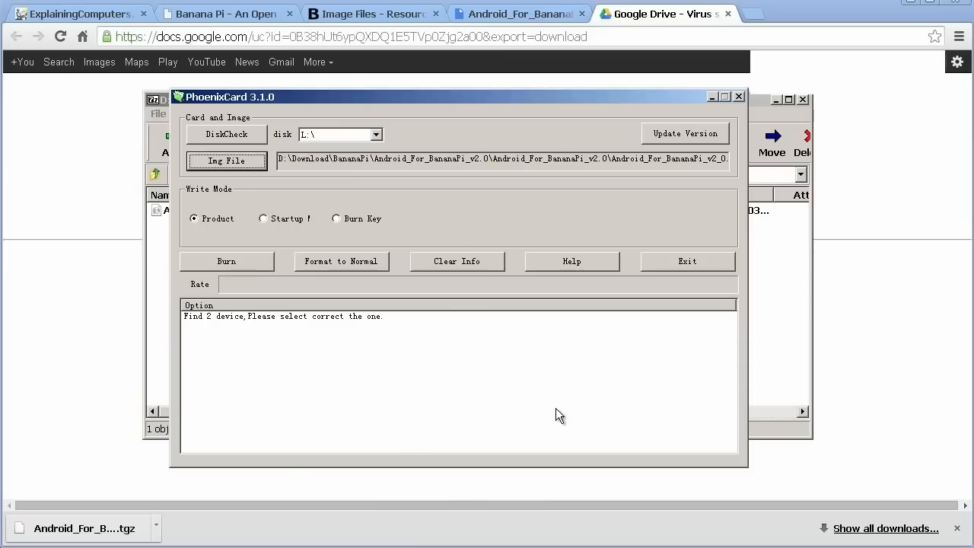
- Switch PhoenixCard to startup mode and format card L:\ back to normal
click(263, 219)
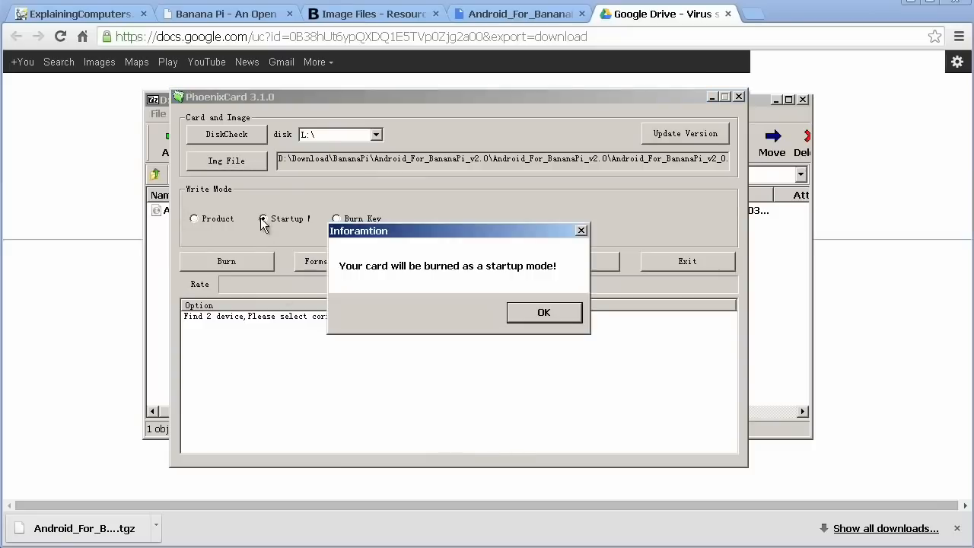
click(544, 312)
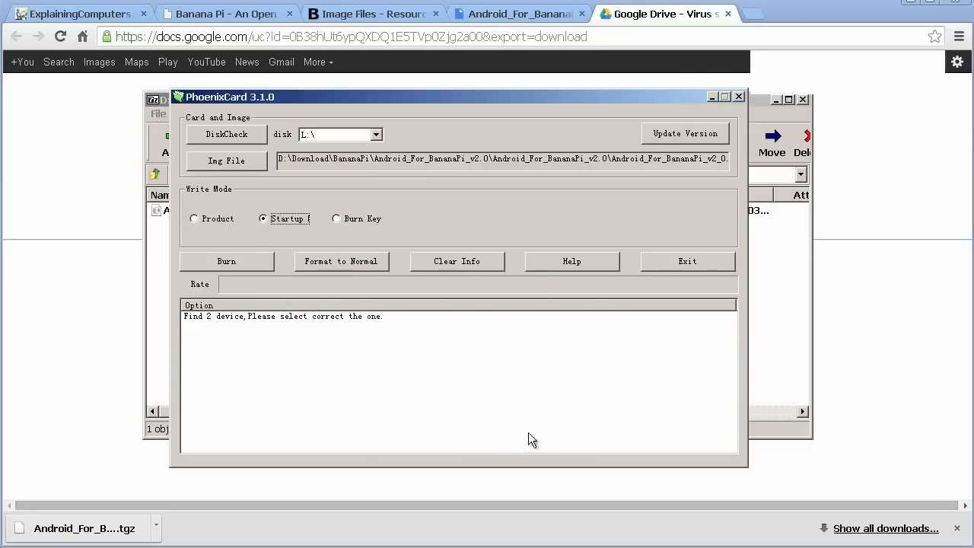
click(226, 261)
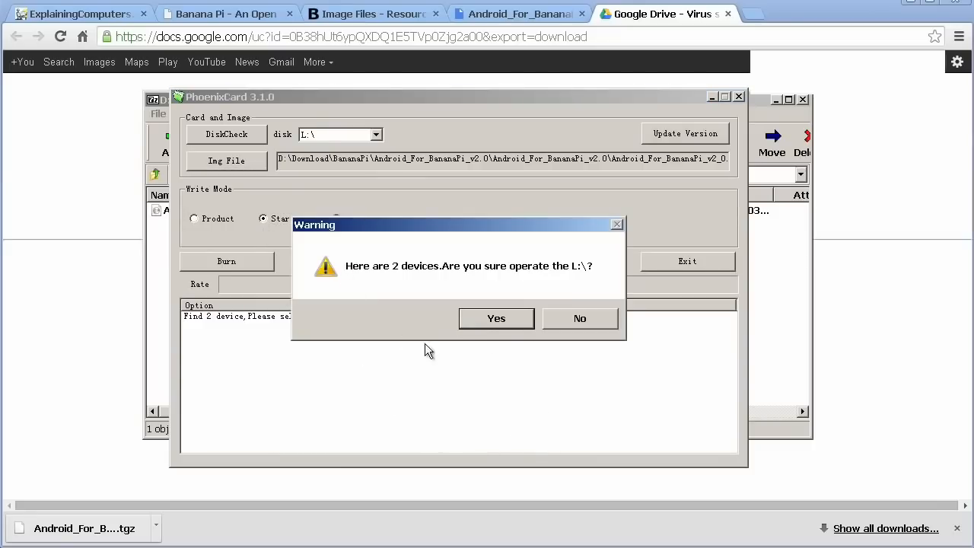
click(495, 318)
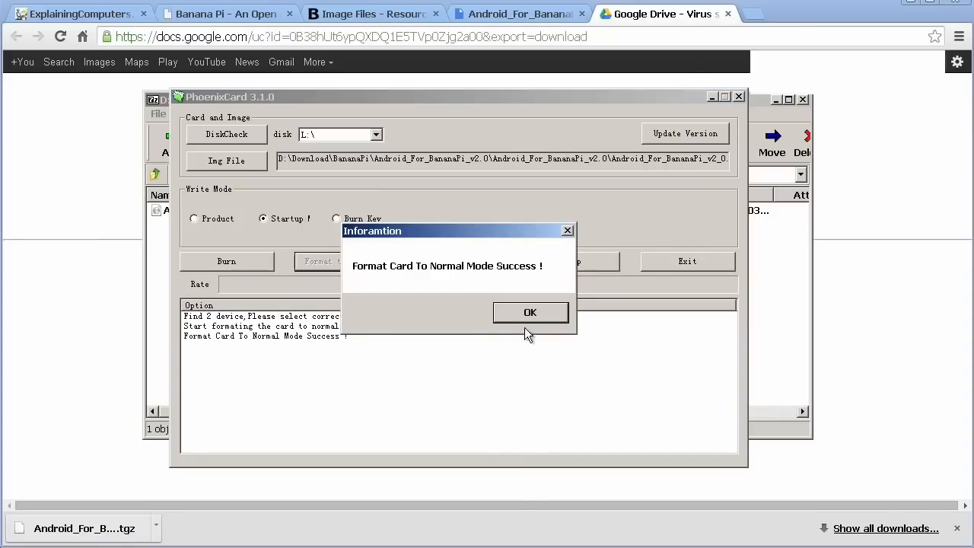
- Burn the Android image onto card L:\, confirming the drive
click(531, 312)
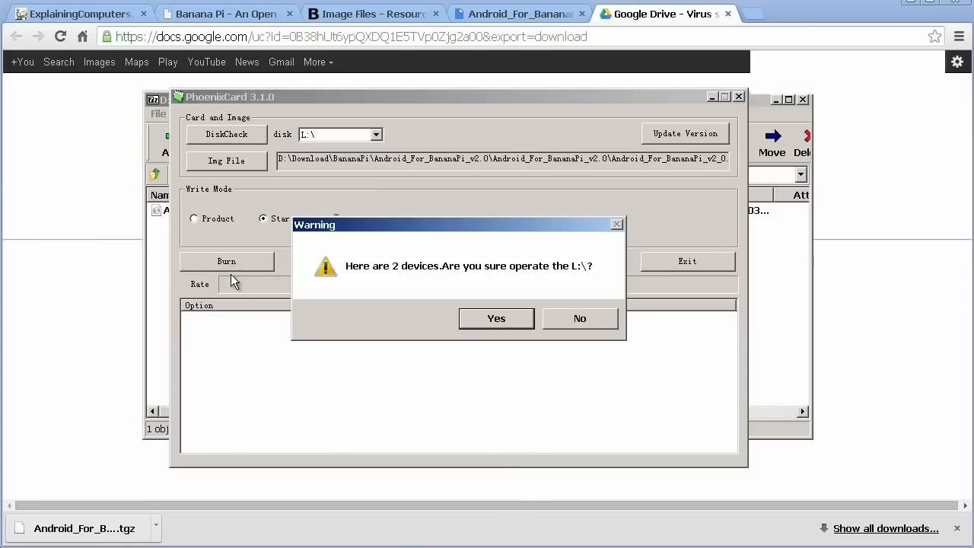
click(496, 318)
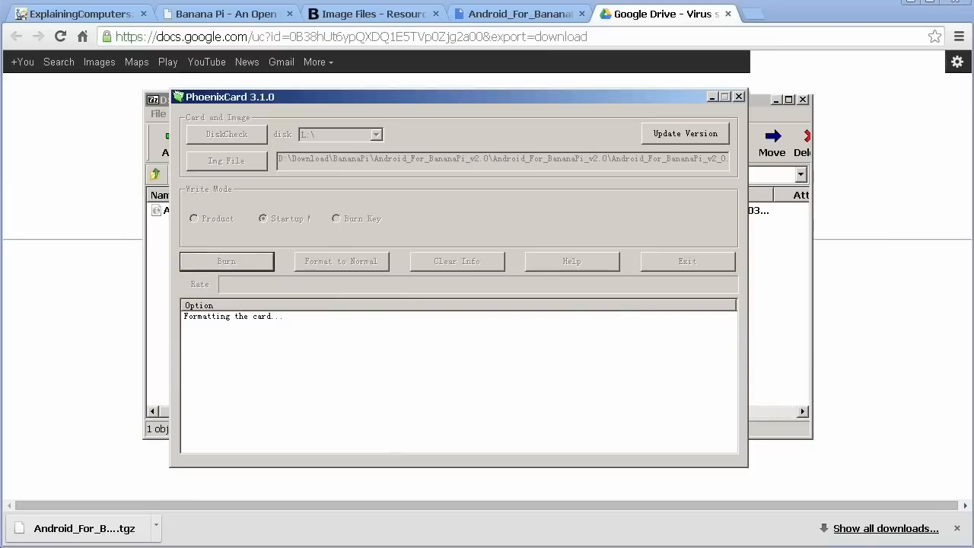
click(226, 261)
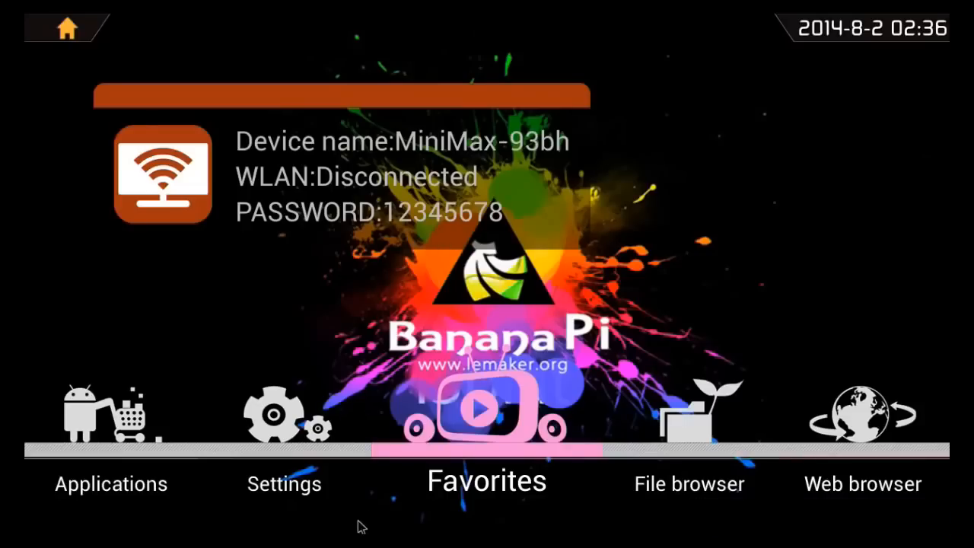
mouse_move(350, 520)
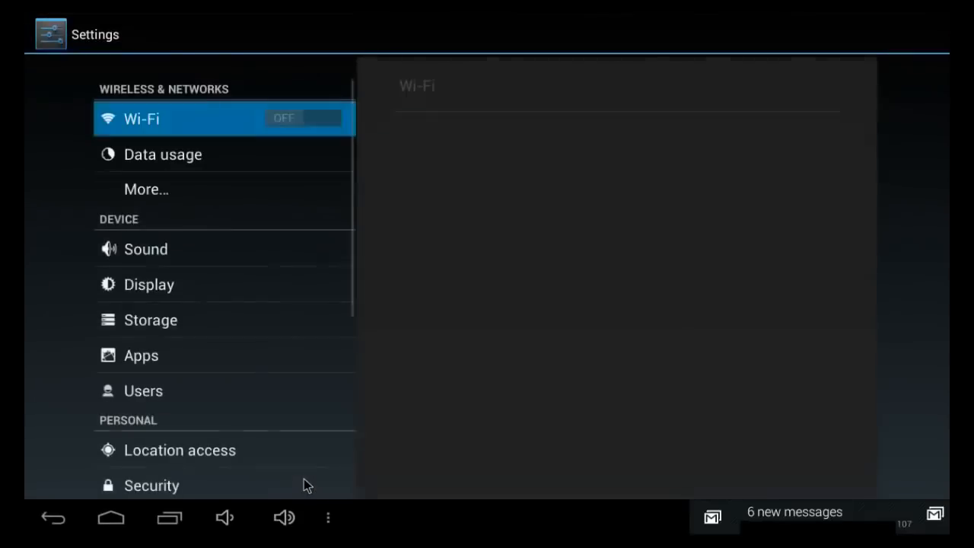
- Open About tablet showing Android 4.2.2, firmware v2.0 and kernel 3.4.39+
scroll(down, 3)
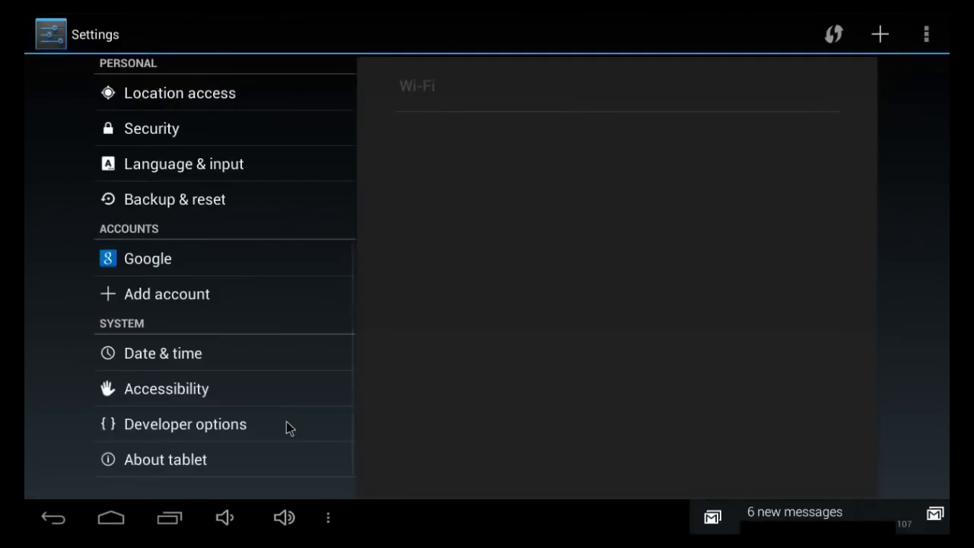
click(165, 459)
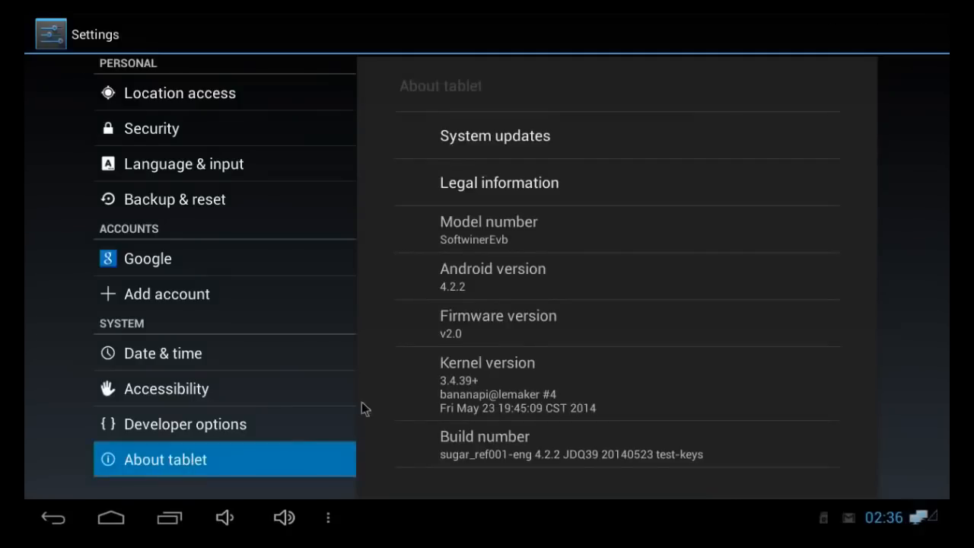
mouse_move(457, 288)
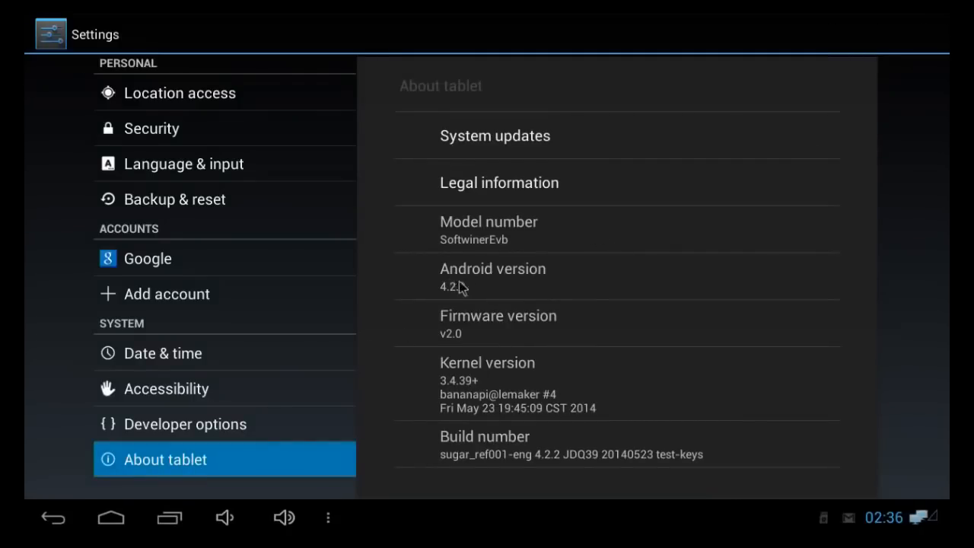
scroll(up, 3)
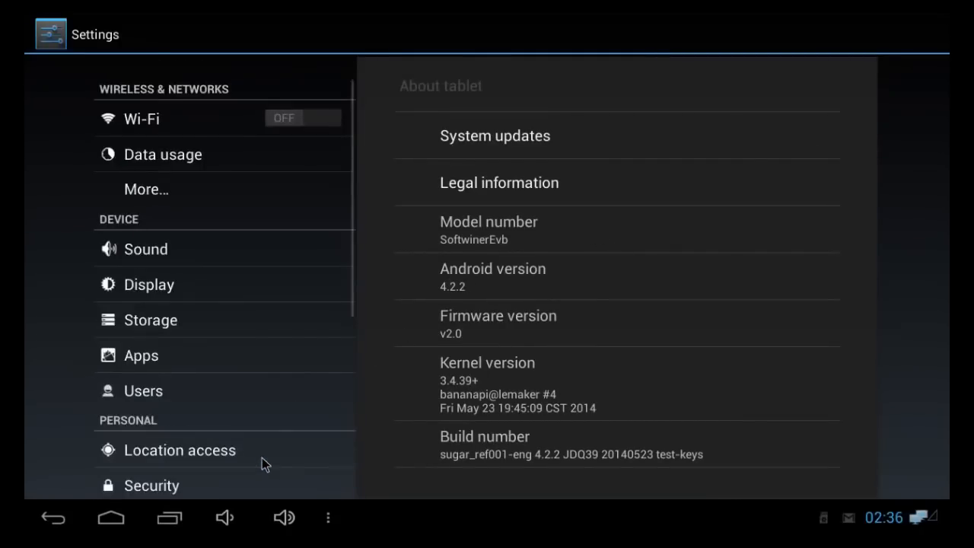
mouse_move(156, 186)
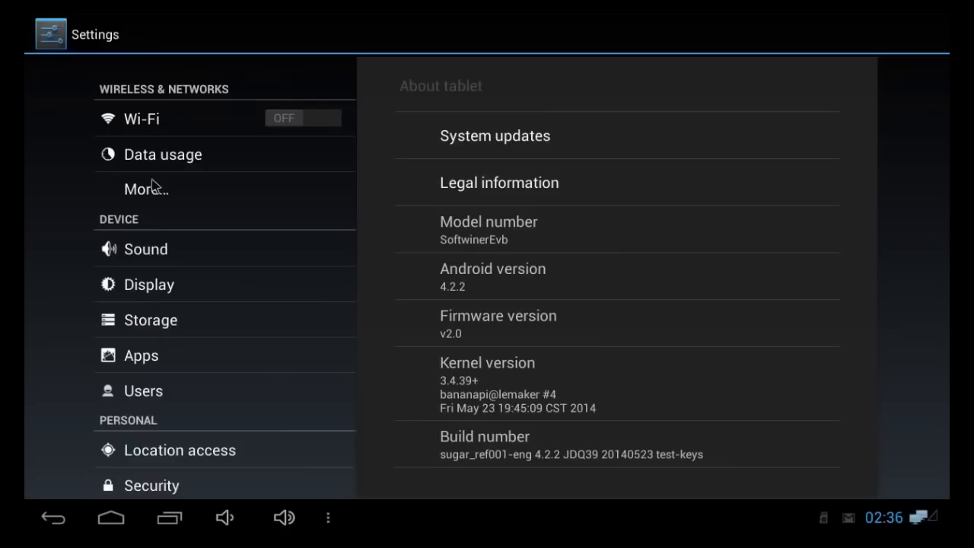
mouse_move(156, 192)
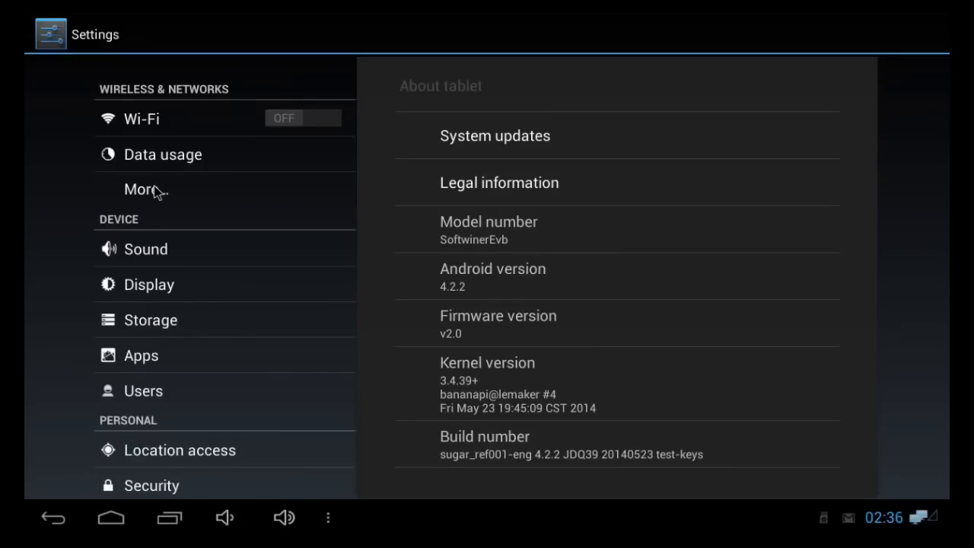
- Confirm Ethernet eth0 is connected at 192.168.0.9, then return to Wireless & networks
click(145, 189)
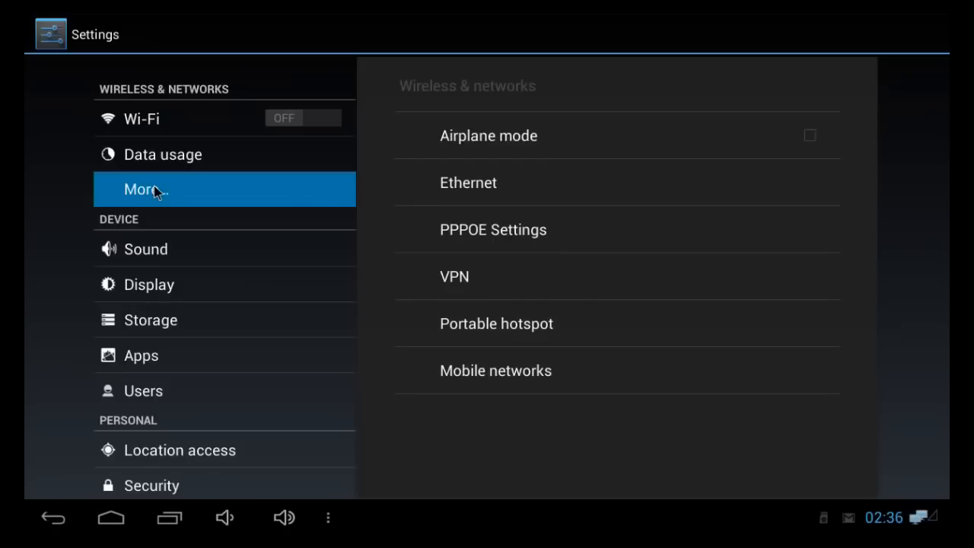
click(468, 182)
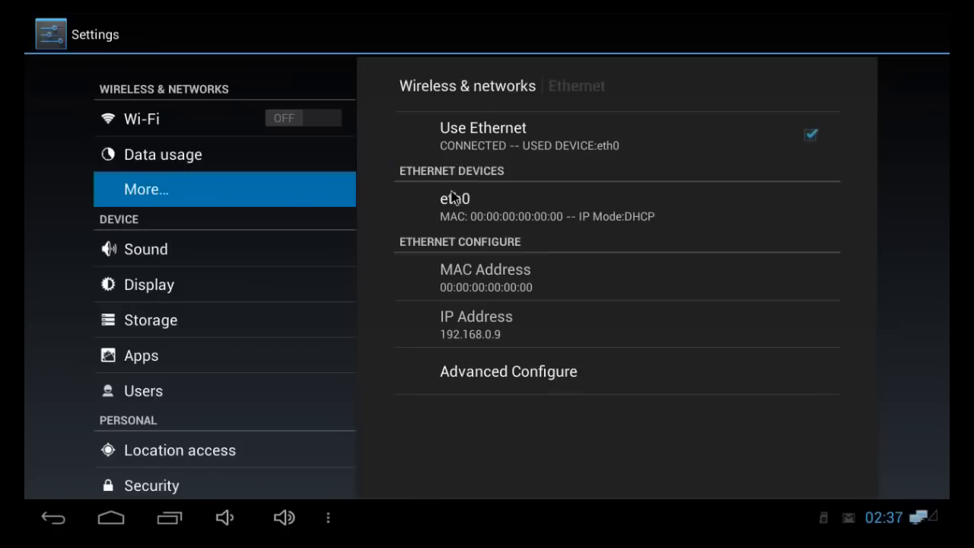
mouse_move(828, 172)
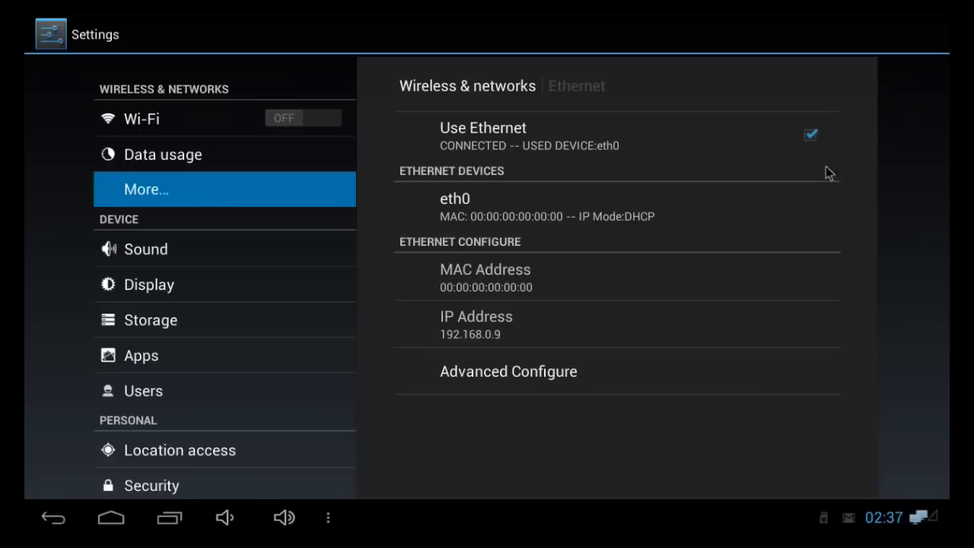
mouse_move(816, 154)
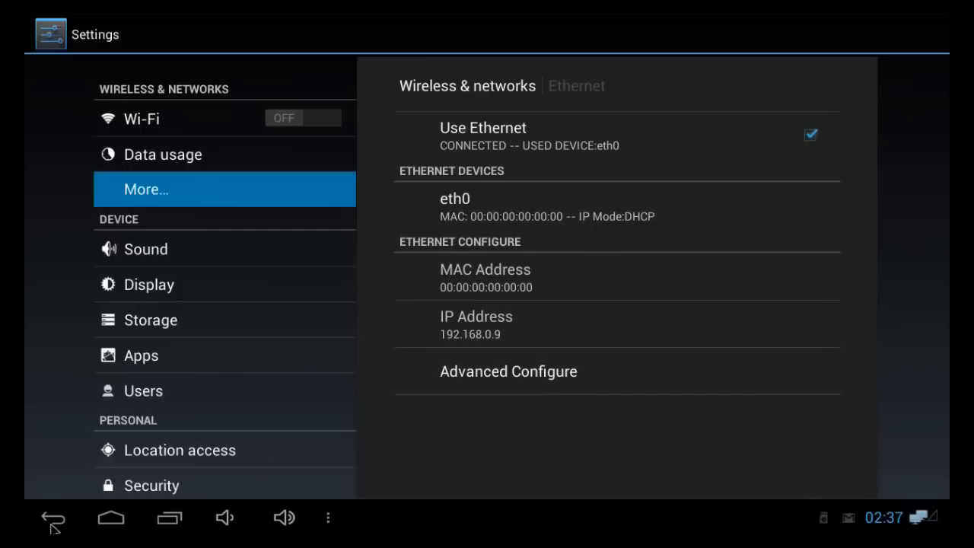
click(52, 519)
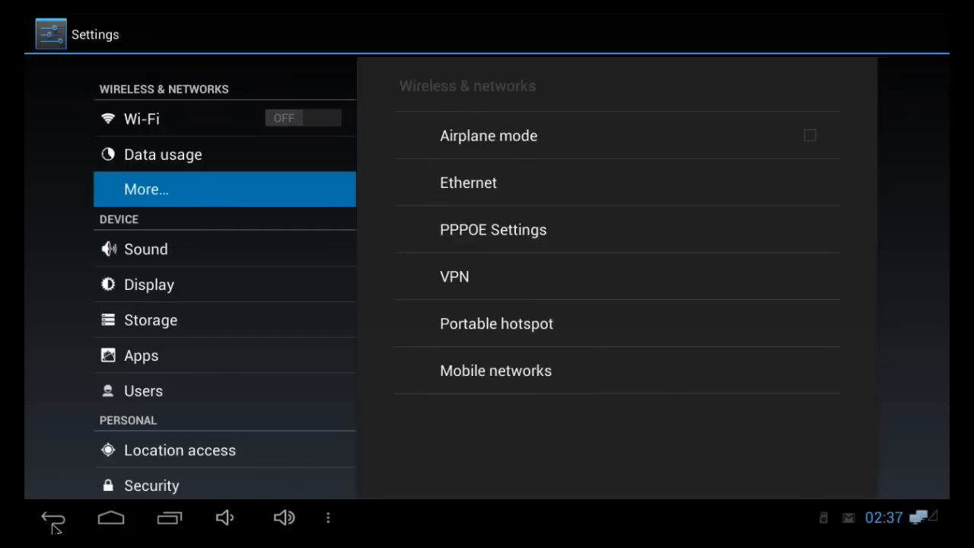
- Exit Settings to the launcher home and open the installed apps list
click(51, 519)
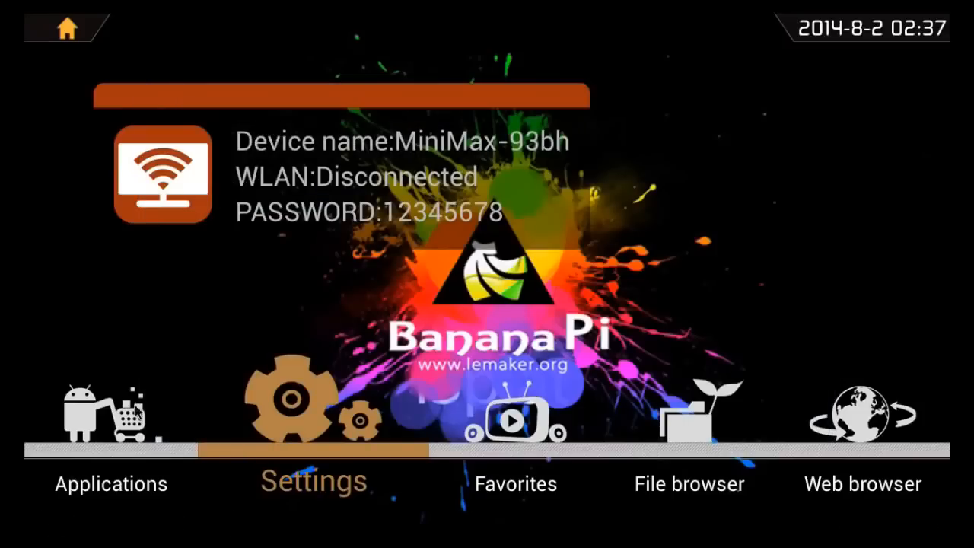
mouse_move(240, 323)
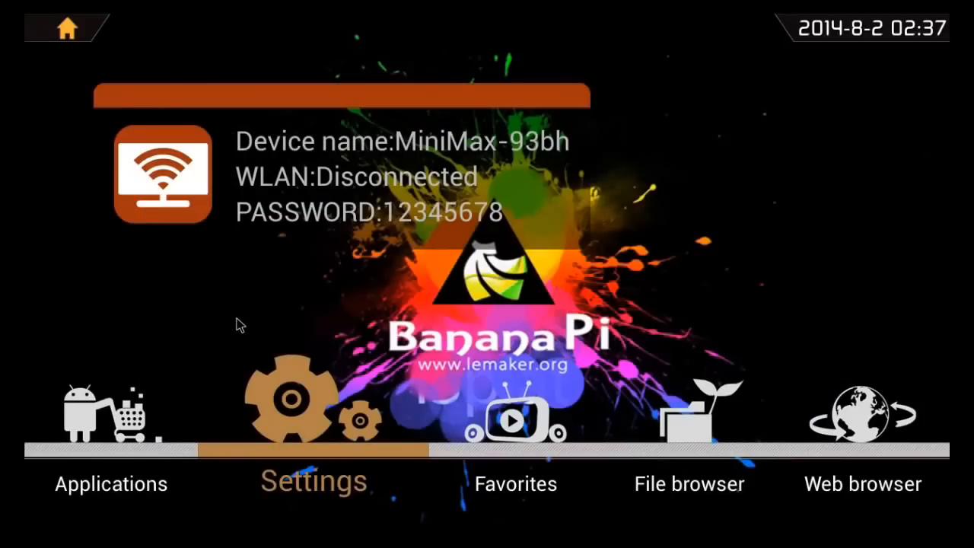
mouse_move(420, 149)
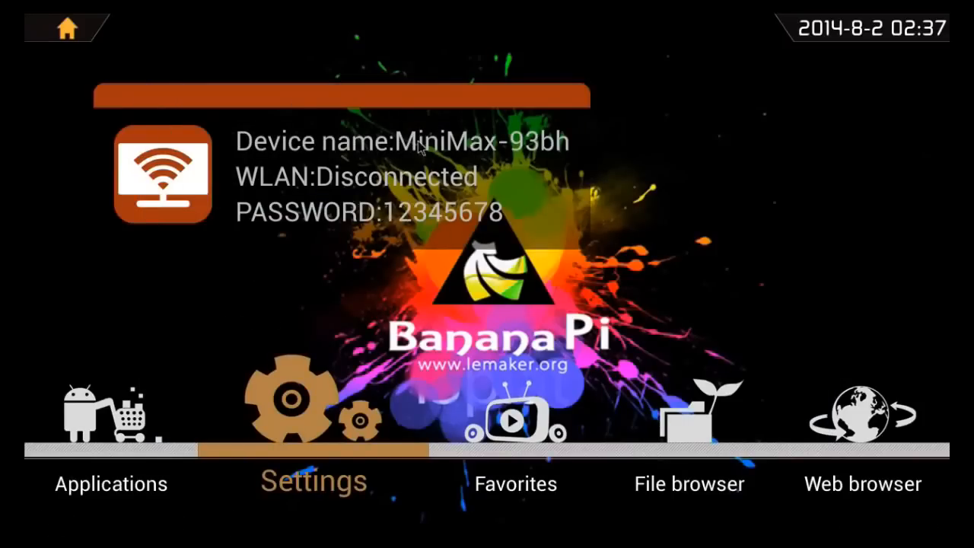
mouse_move(310, 303)
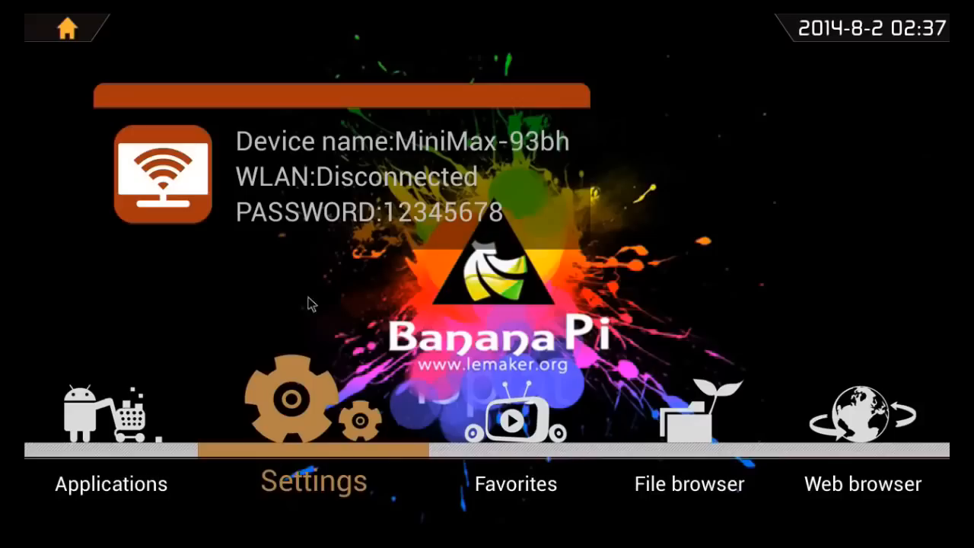
click(111, 483)
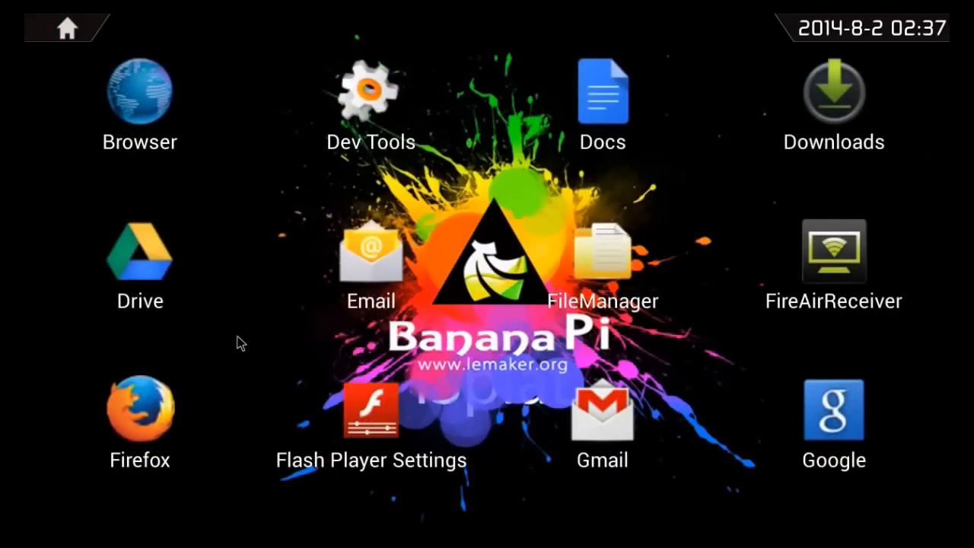
- Scroll the app grid, briefly open Play Store, then return and launch Docs
scroll(down, 3)
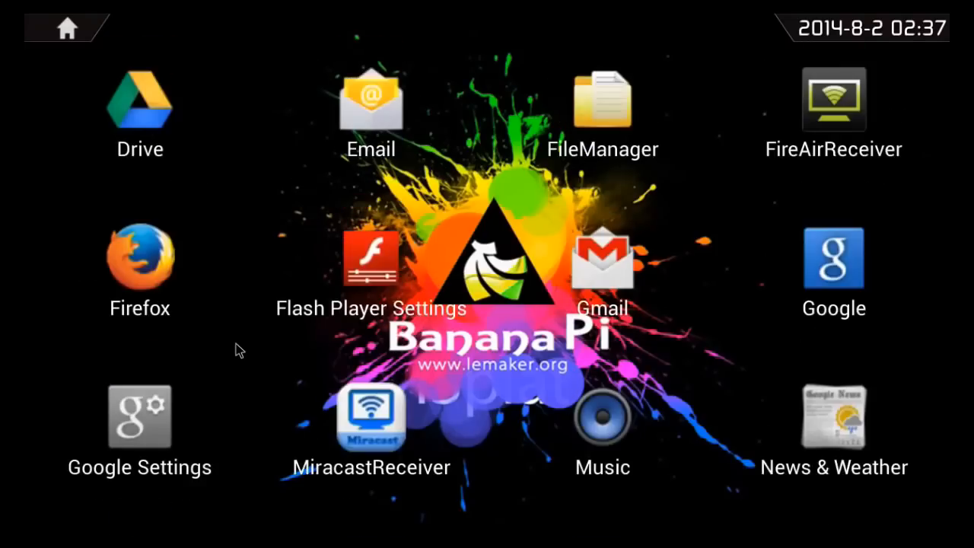
scroll(down, 3)
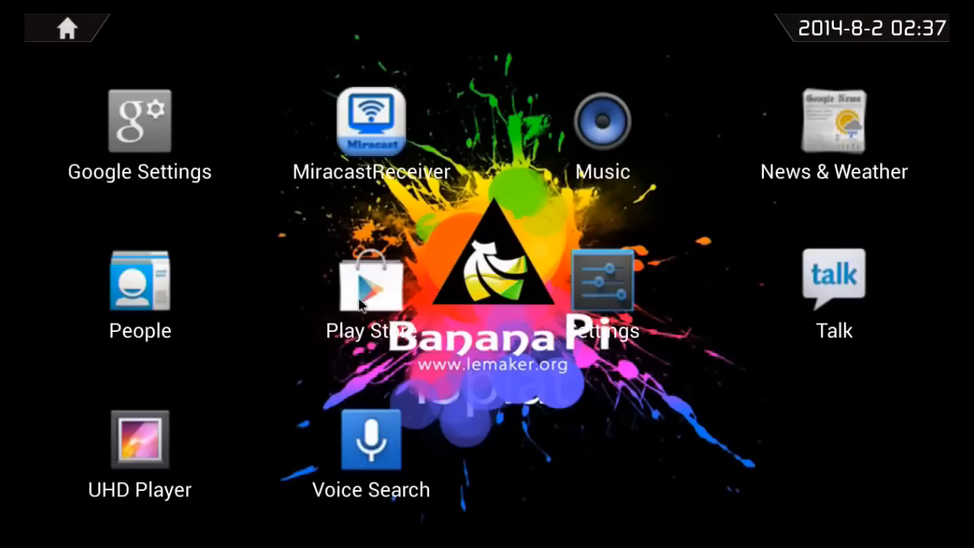
click(371, 288)
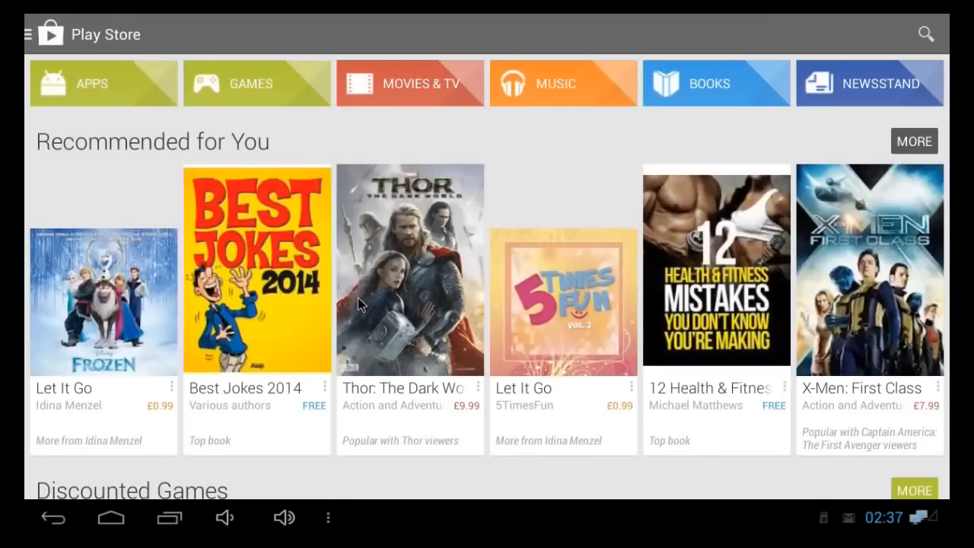
scroll(down, 3)
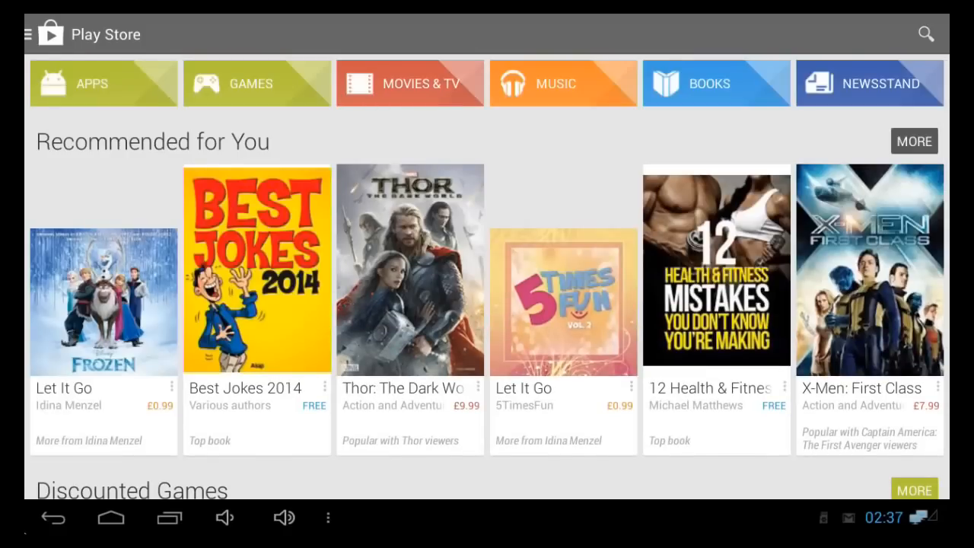
click(110, 518)
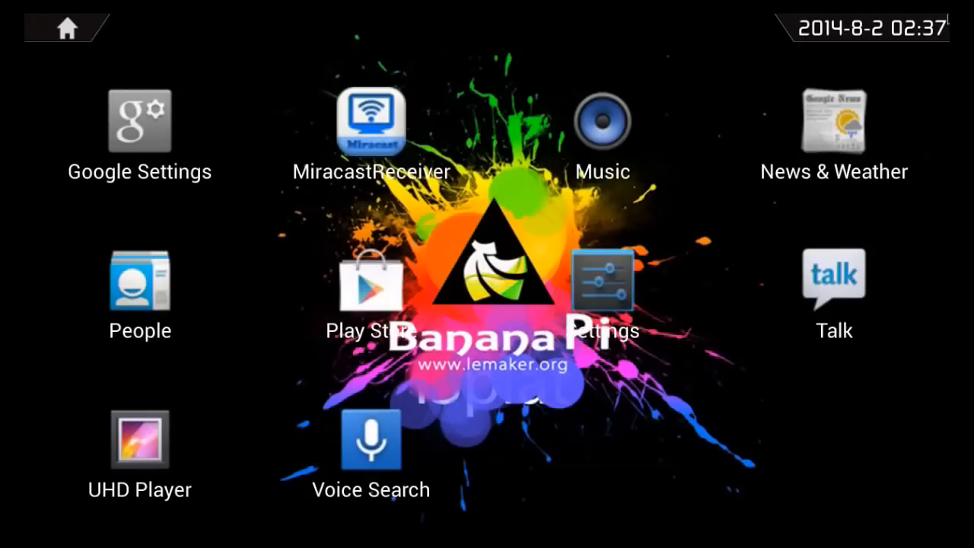
scroll(left, 3)
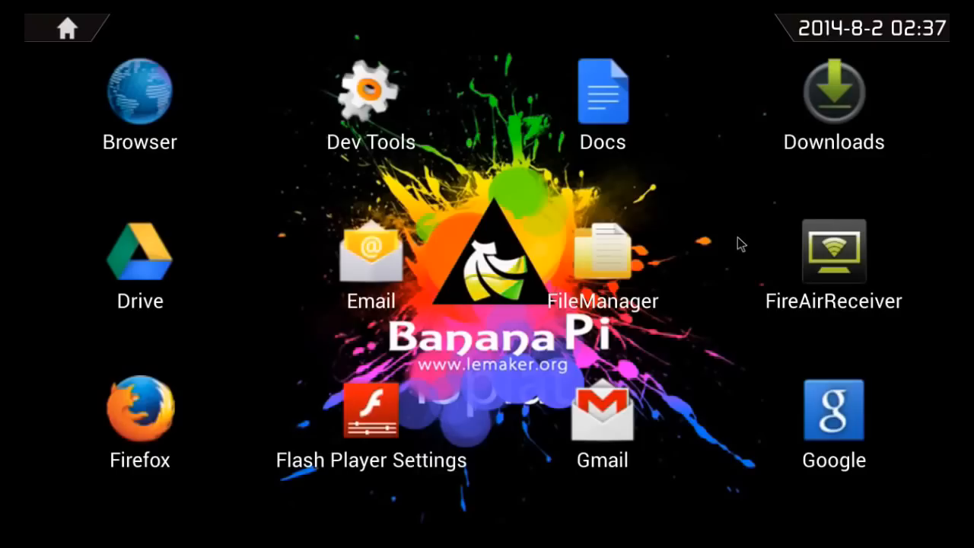
mouse_move(586, 114)
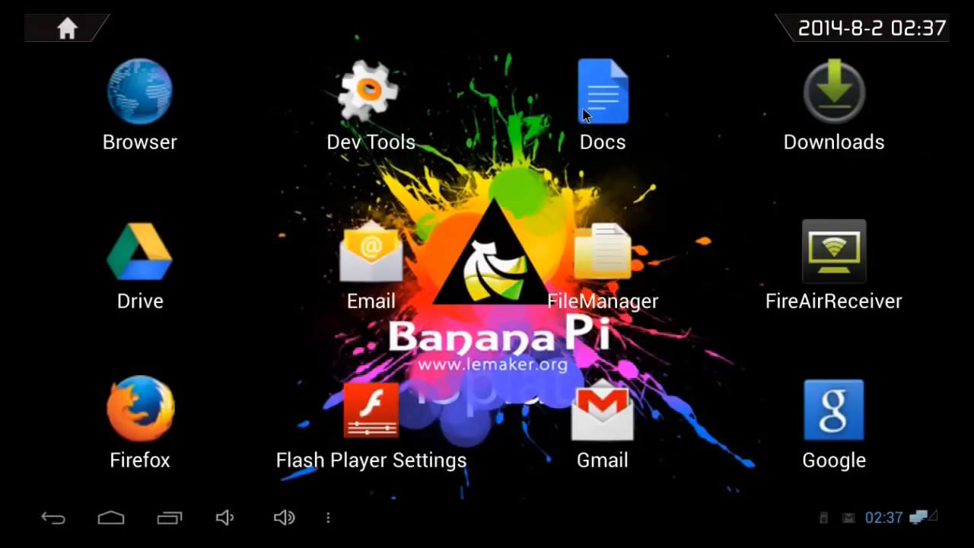
click(602, 92)
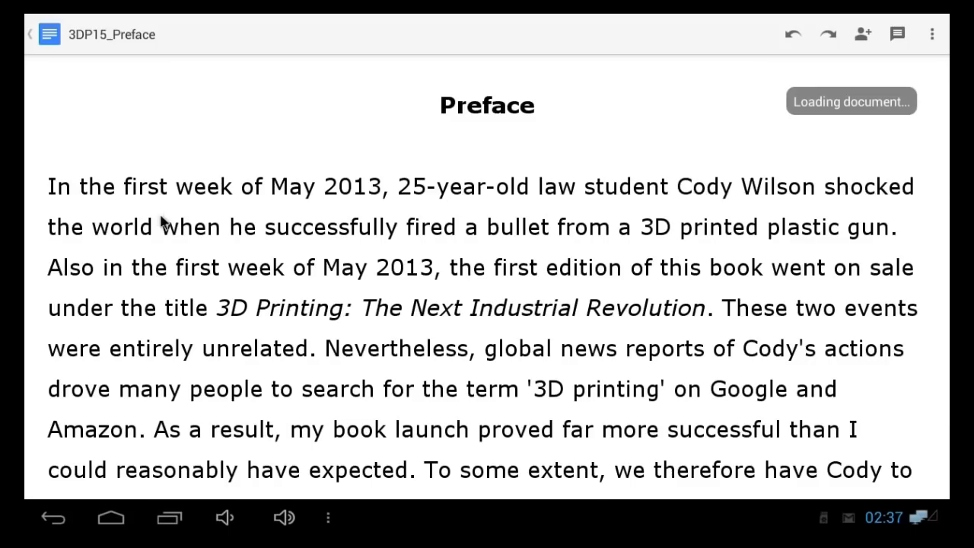
- Read through the 3DP15_Preface document, then launch Firefox
scroll(down, 3)
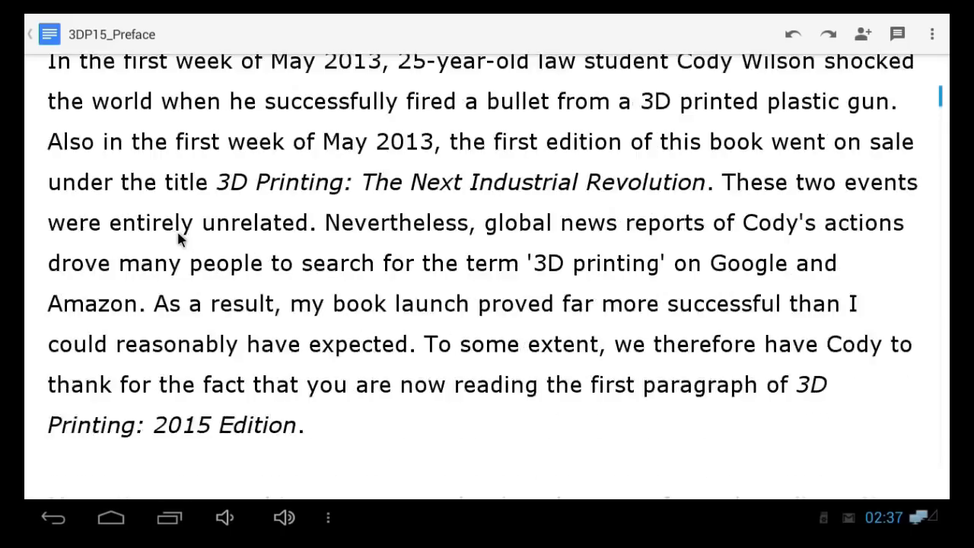
scroll(up, 3)
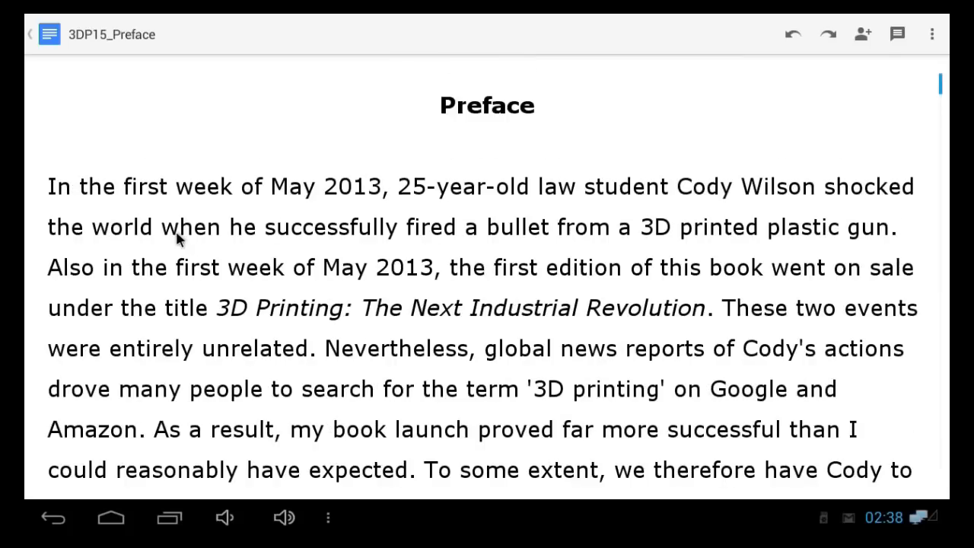
scroll(down, 3)
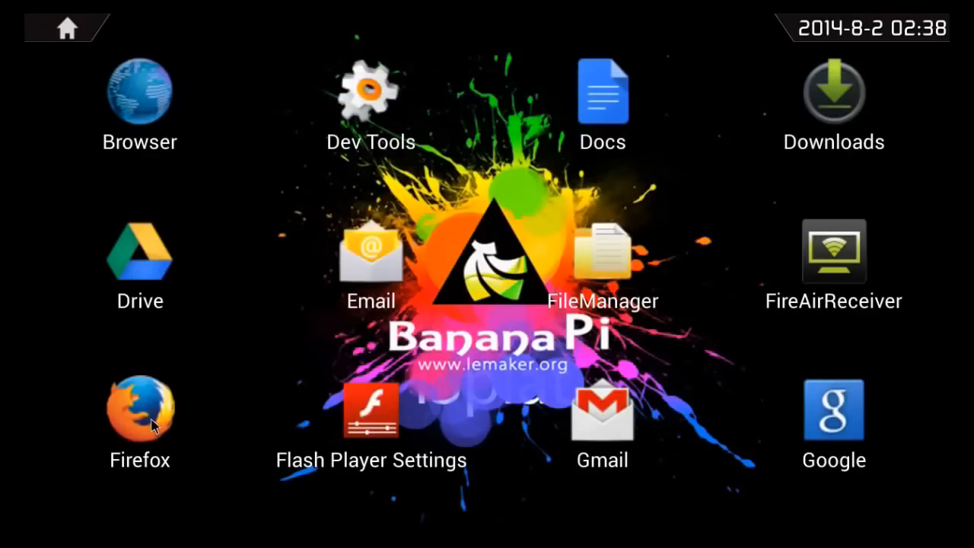
click(140, 411)
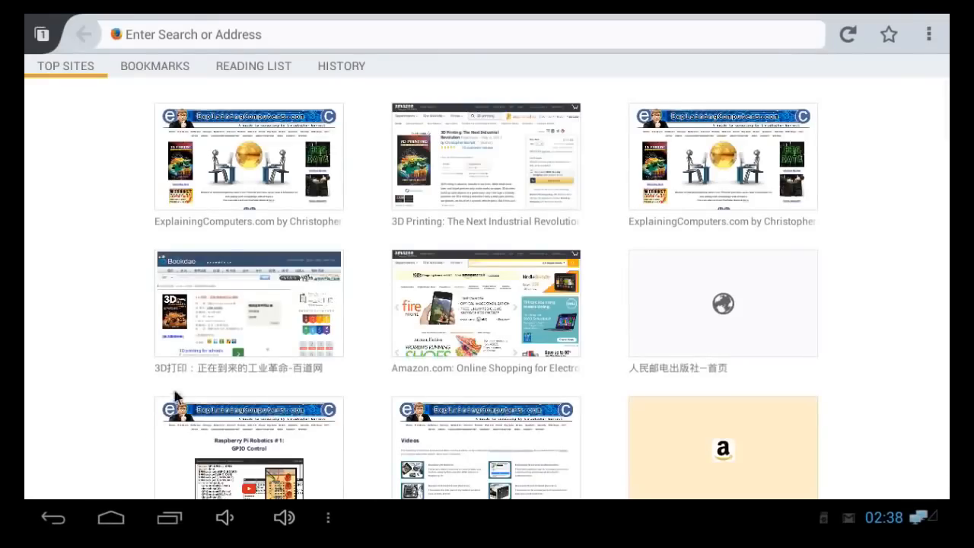
mouse_move(251, 185)
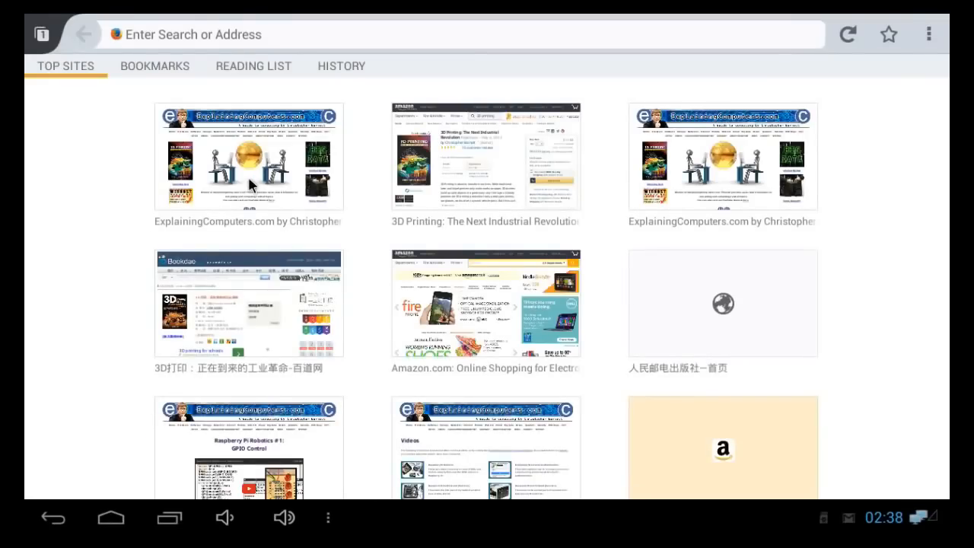
- Load ExplainingComputers.com from Firefox's Top Sites and scroll down the page
click(247, 156)
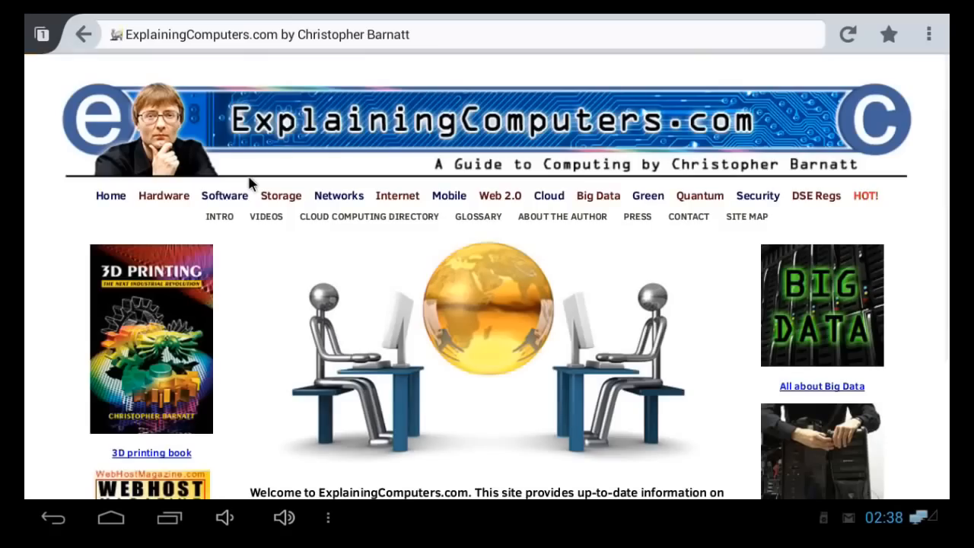
scroll(down, 3)
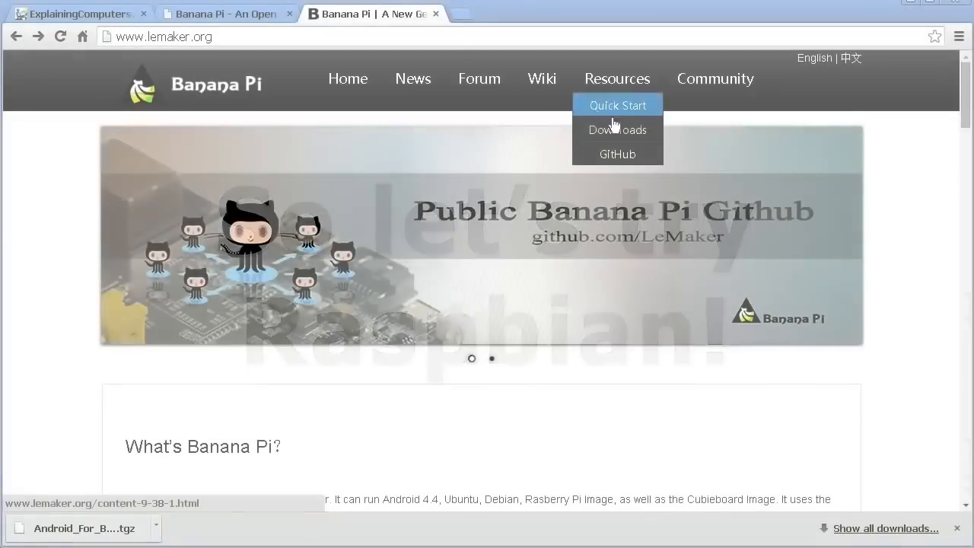
- Open the LeMaker Image Files downloads page and start saving Raspbian_For_BananaPi_v3.0.tgz
click(617, 130)
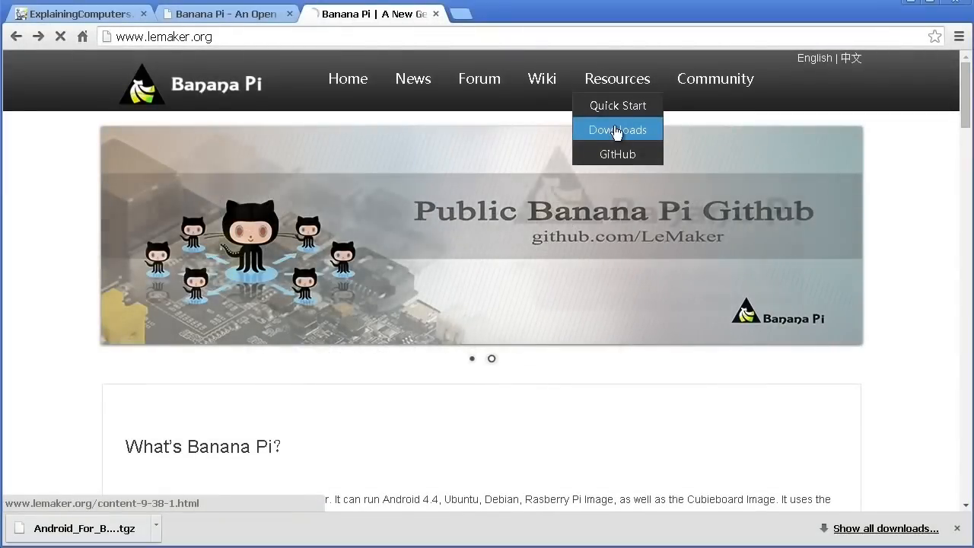
click(617, 129)
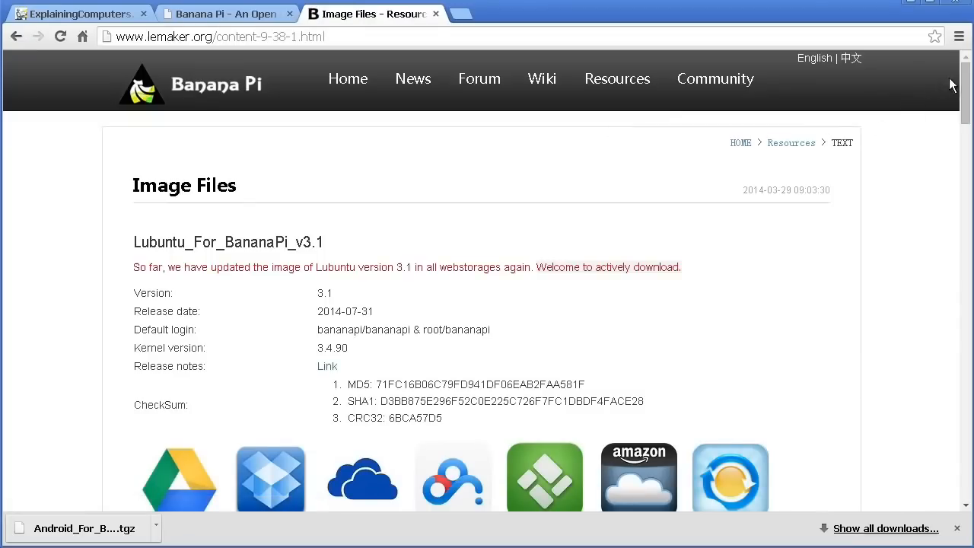
scroll(down, 3)
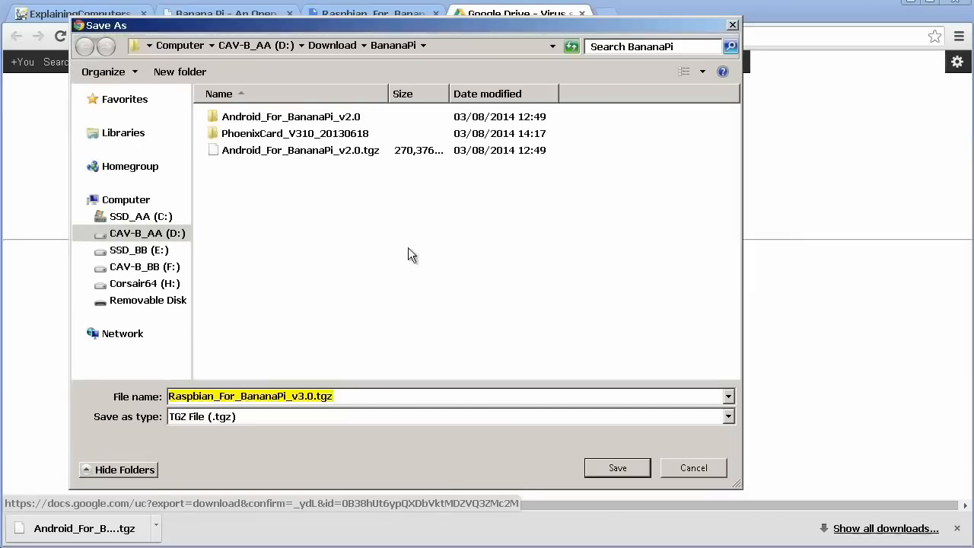
- Save Raspbian_For_BananaPi_v3.0.tgz, then extract it and its inner .tar with 7-Zip
click(618, 468)
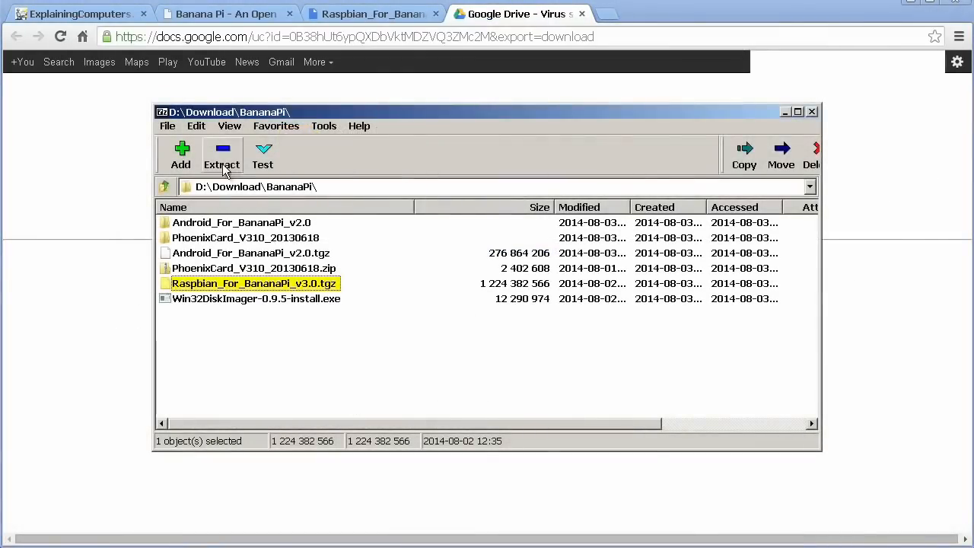
click(222, 156)
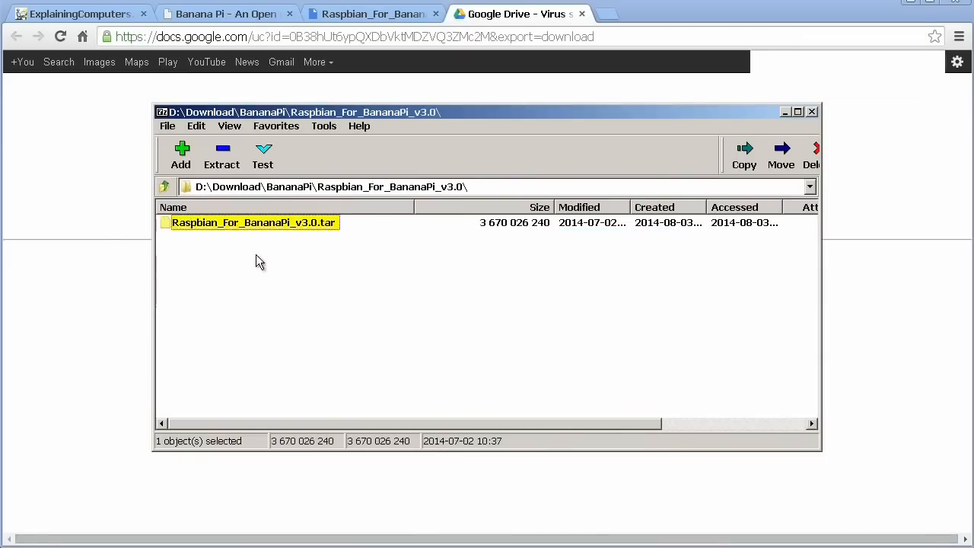
click(221, 155)
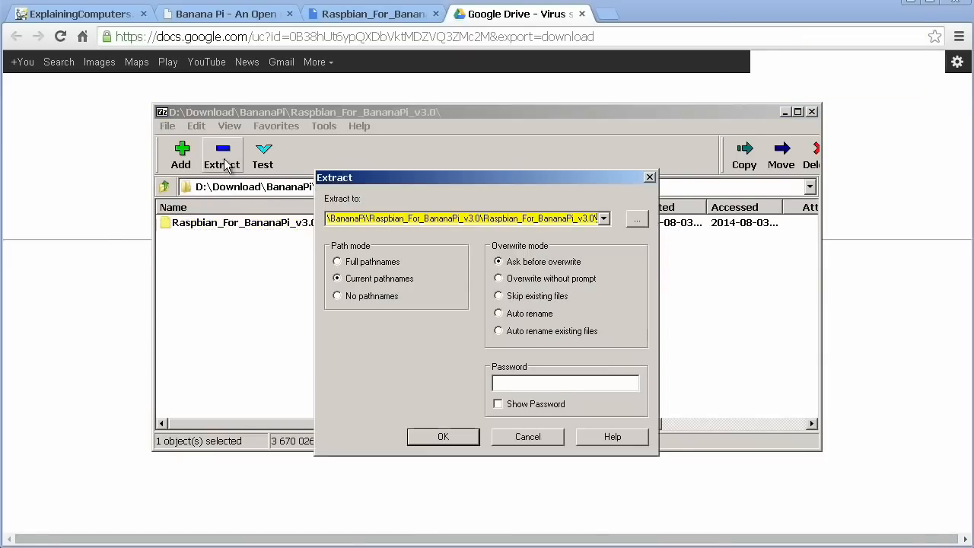
click(443, 436)
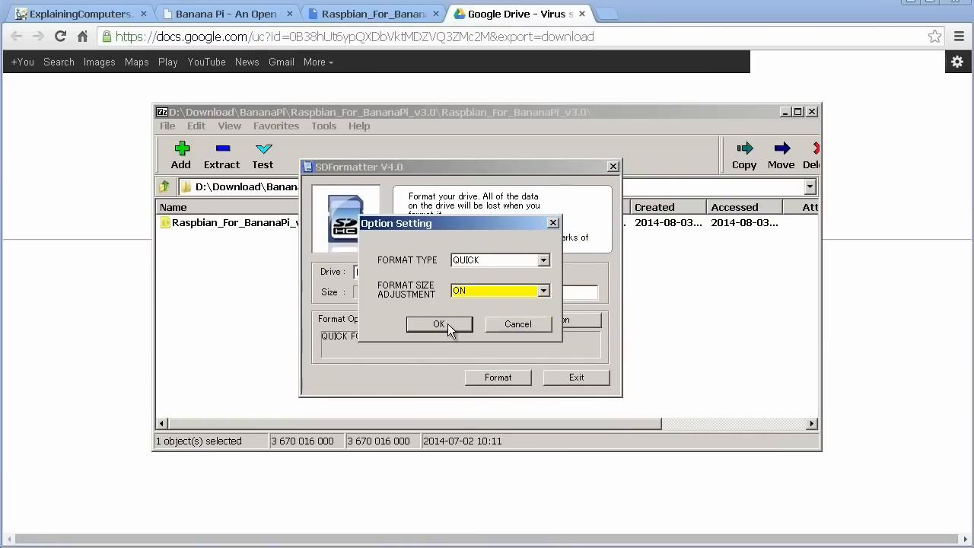
- Quick-format the card to FAT32 (14.8 GB) with size adjustment on, confirming completion
click(440, 324)
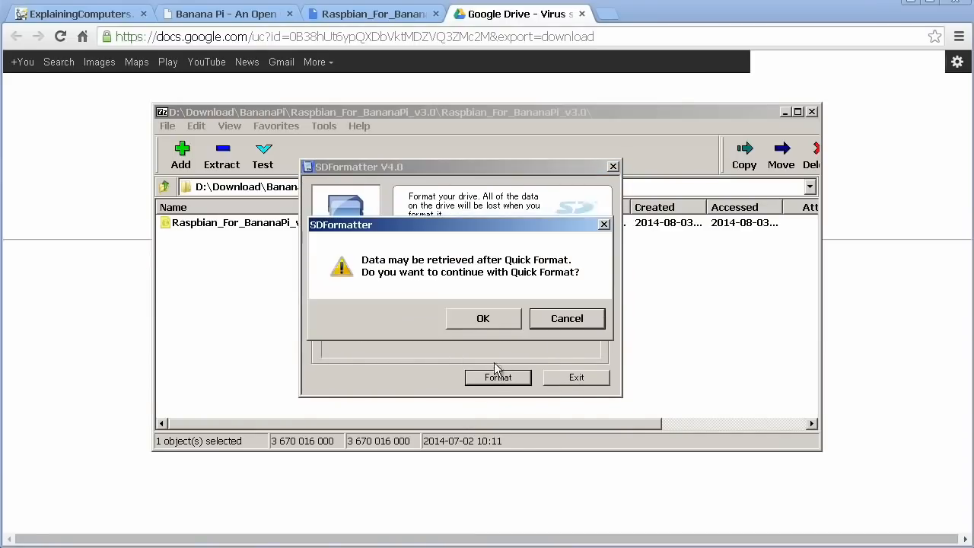
click(483, 318)
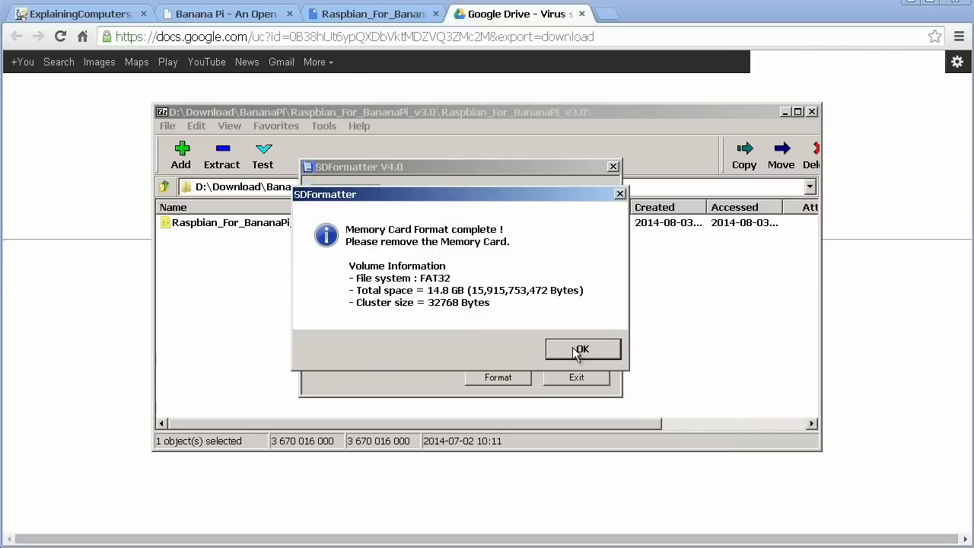
click(582, 349)
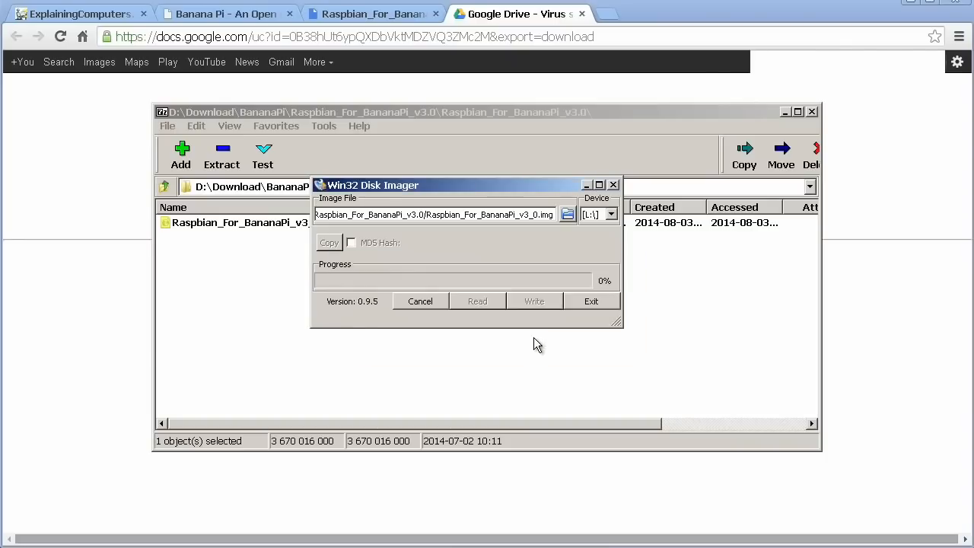
- Write the Raspbian .img to device L: in Win32 Disk Imager
click(534, 301)
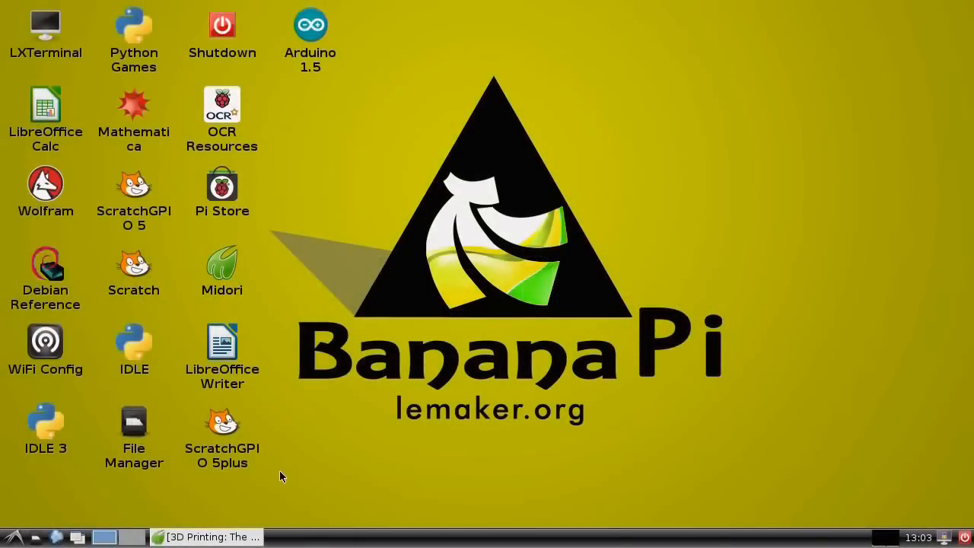
mouse_move(402, 450)
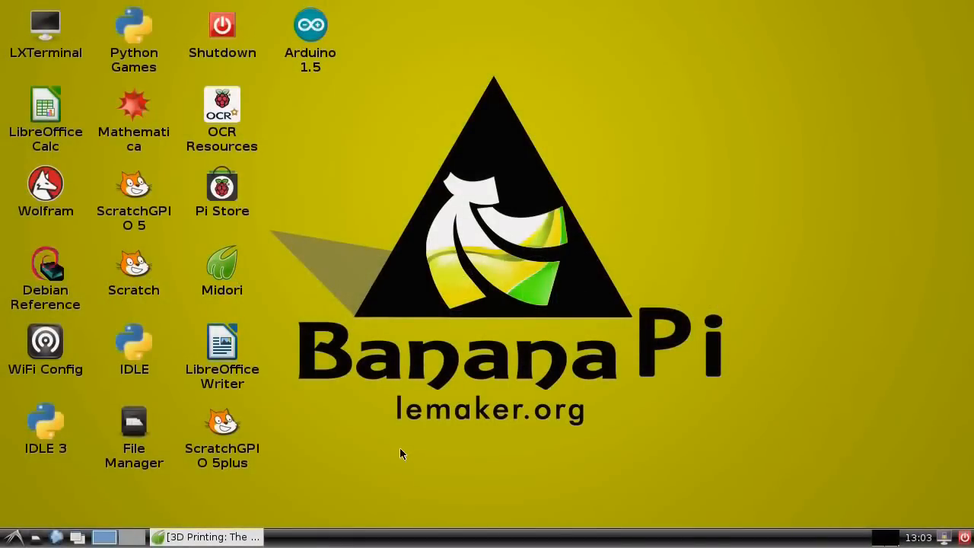
mouse_move(485, 196)
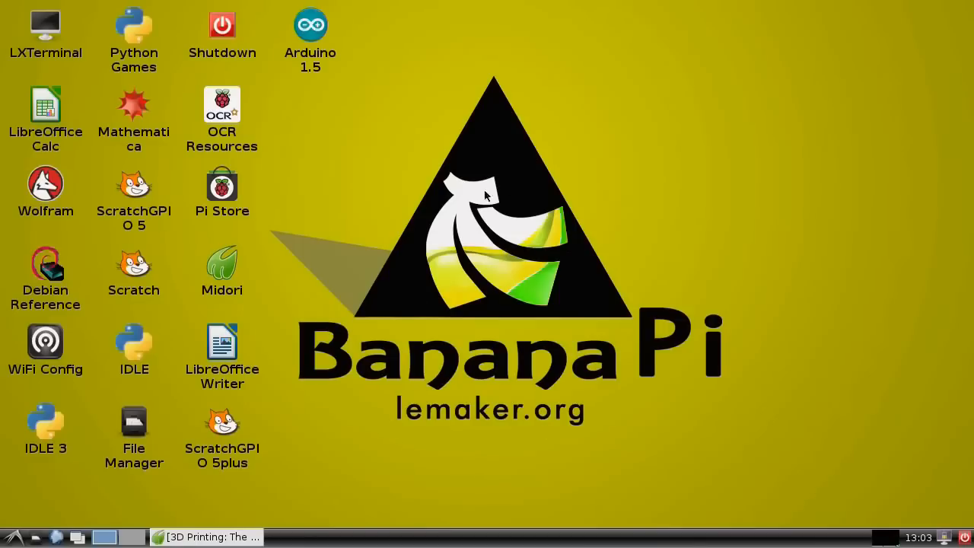
mouse_move(593, 357)
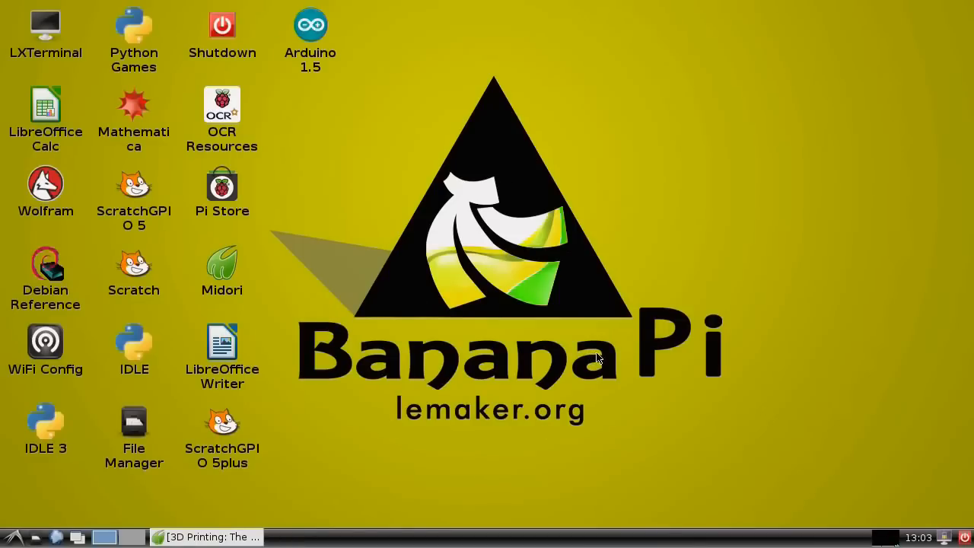
mouse_move(537, 302)
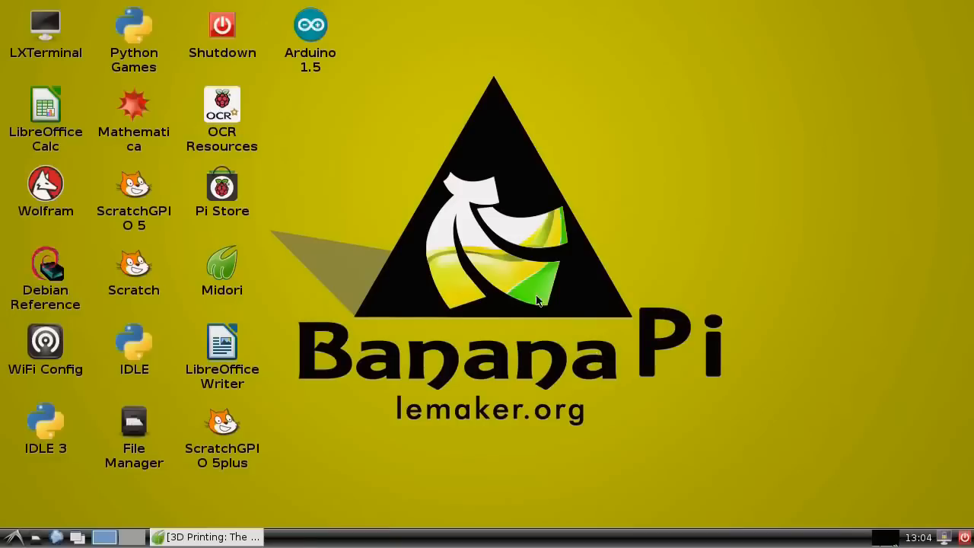
click(222, 190)
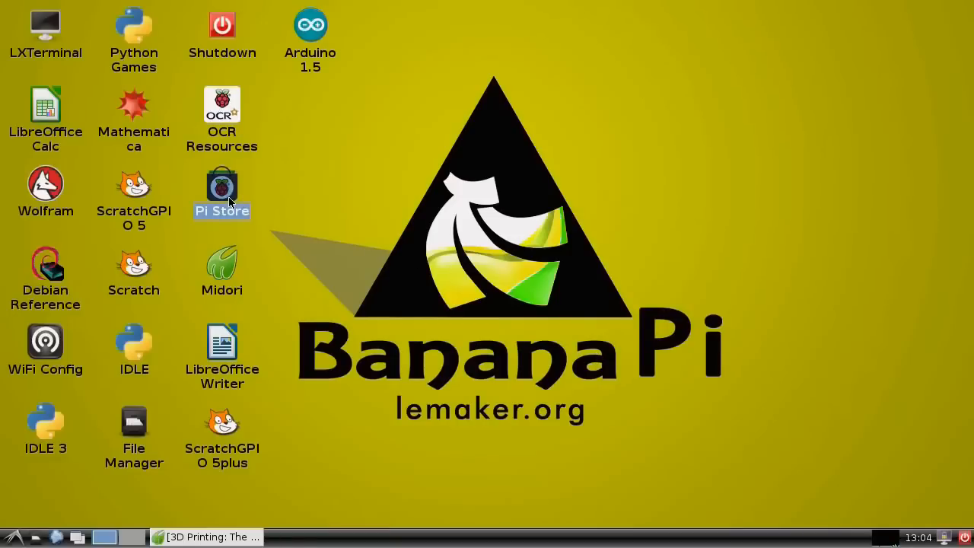
double_click(221, 185)
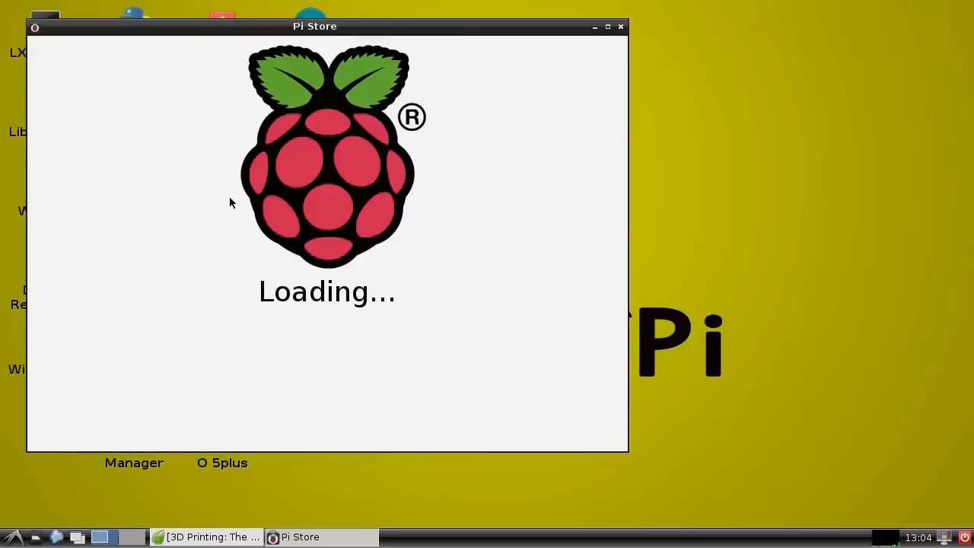
mouse_move(347, 178)
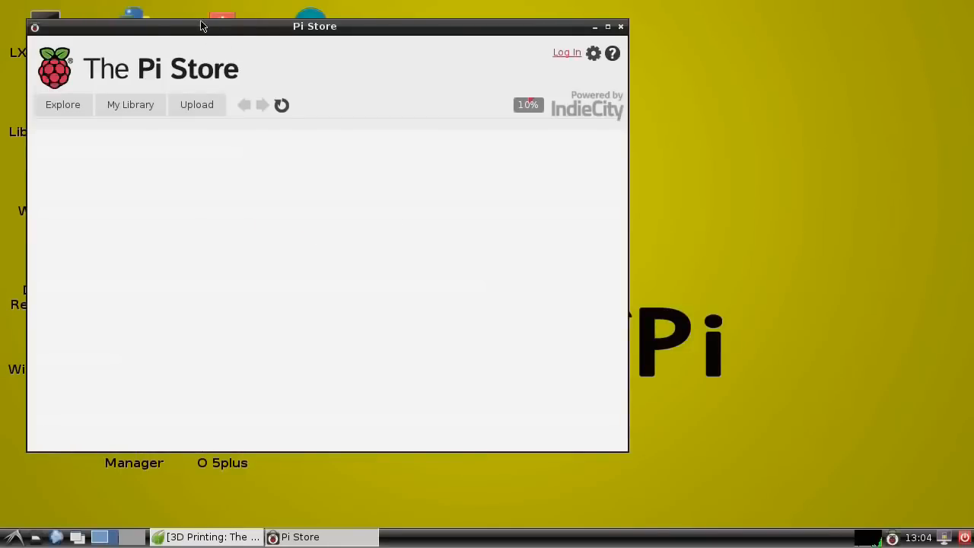
drag(314, 25, 386, 56)
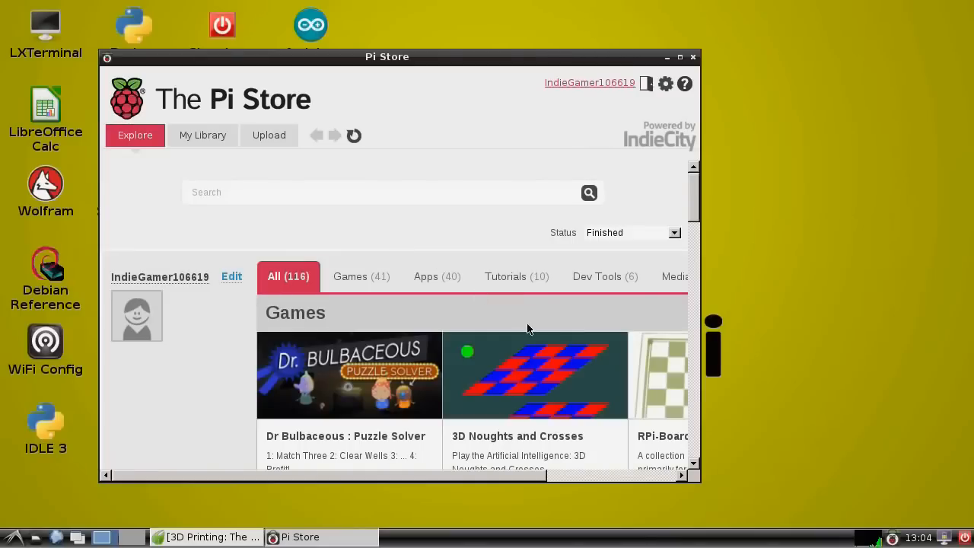
mouse_move(554, 271)
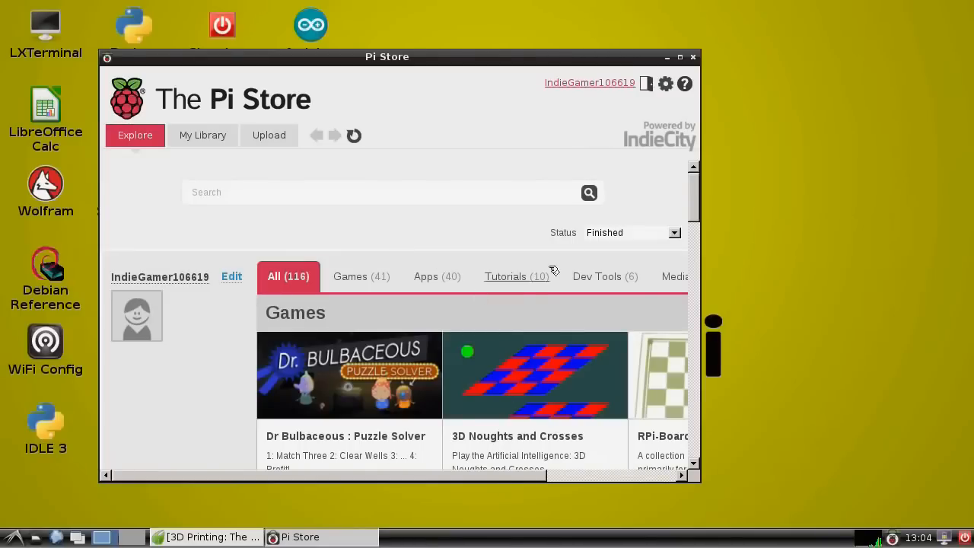
mouse_move(464, 476)
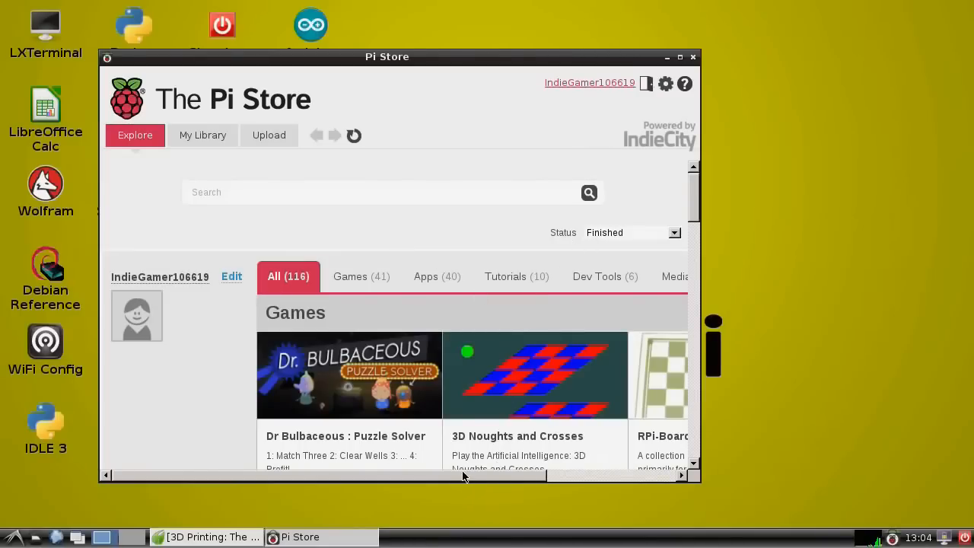
scroll(right, 3)
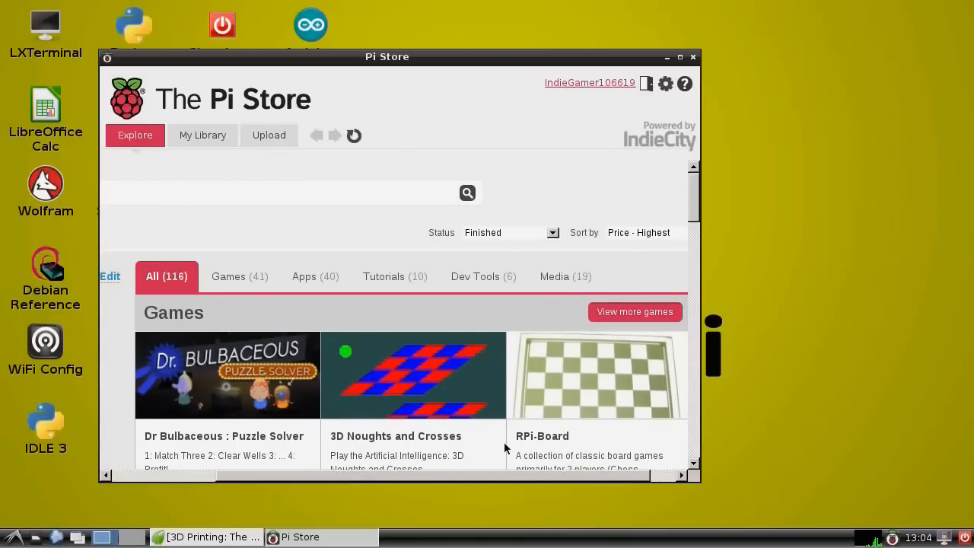
scroll(down, 3)
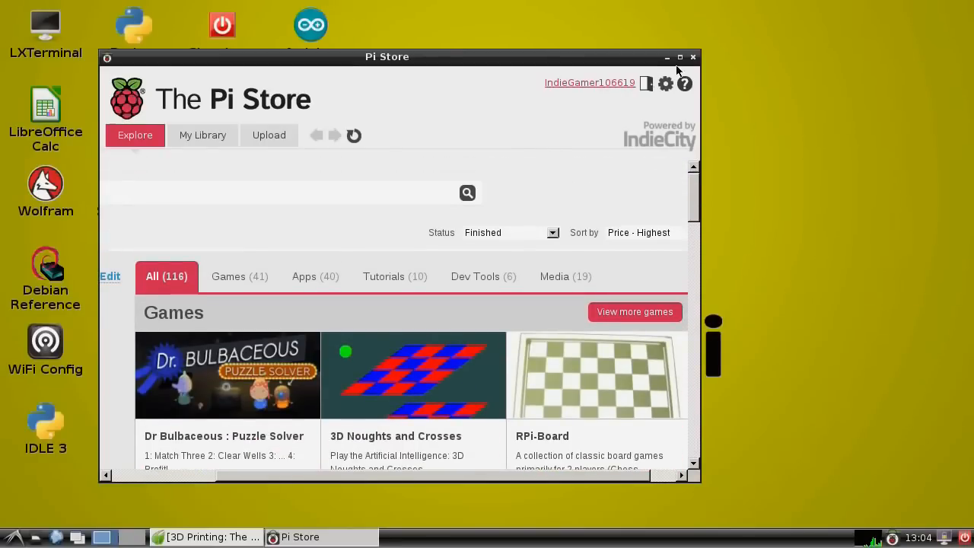
click(667, 57)
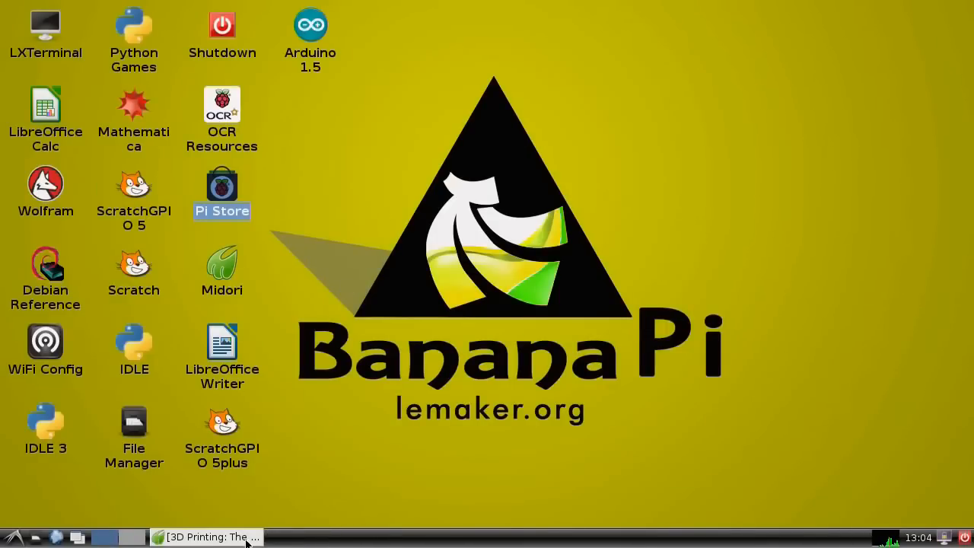
- Scroll the Amazon '3D Printing: The Next Industrial Revolution' page, then close Midori
click(207, 536)
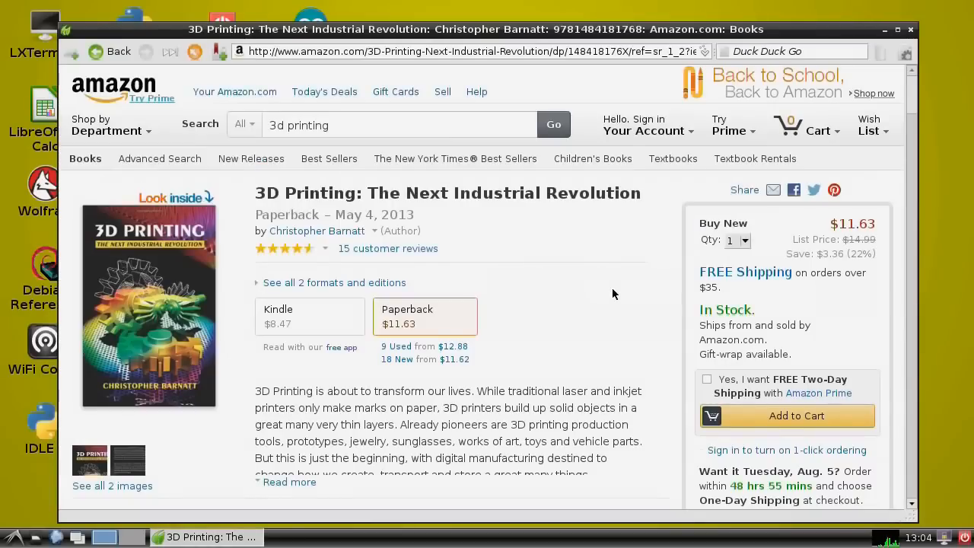
scroll(down, 3)
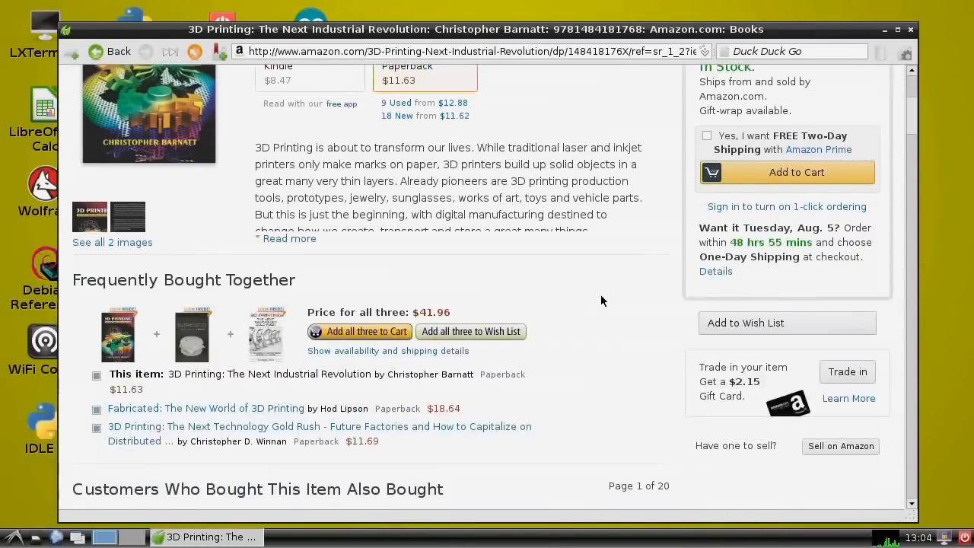
scroll(up, 3)
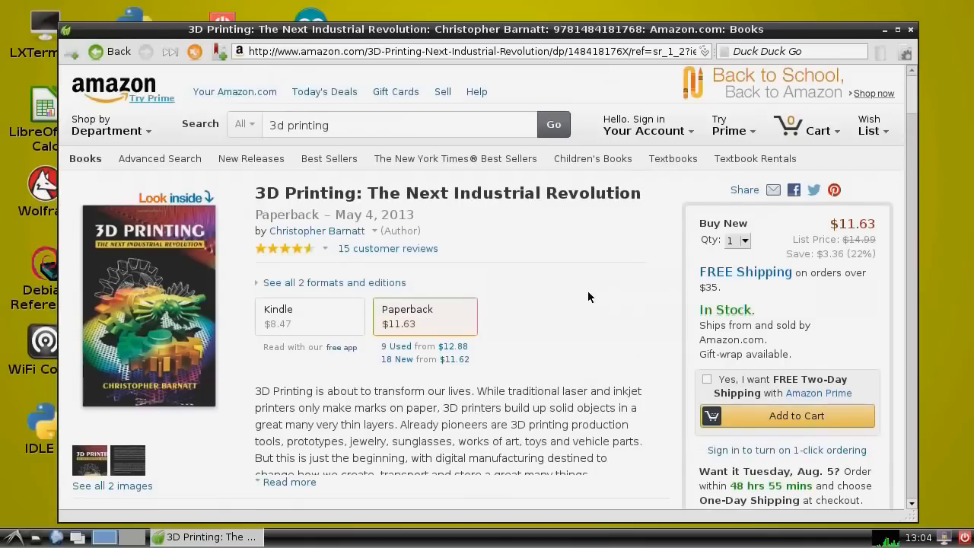
click(818, 130)
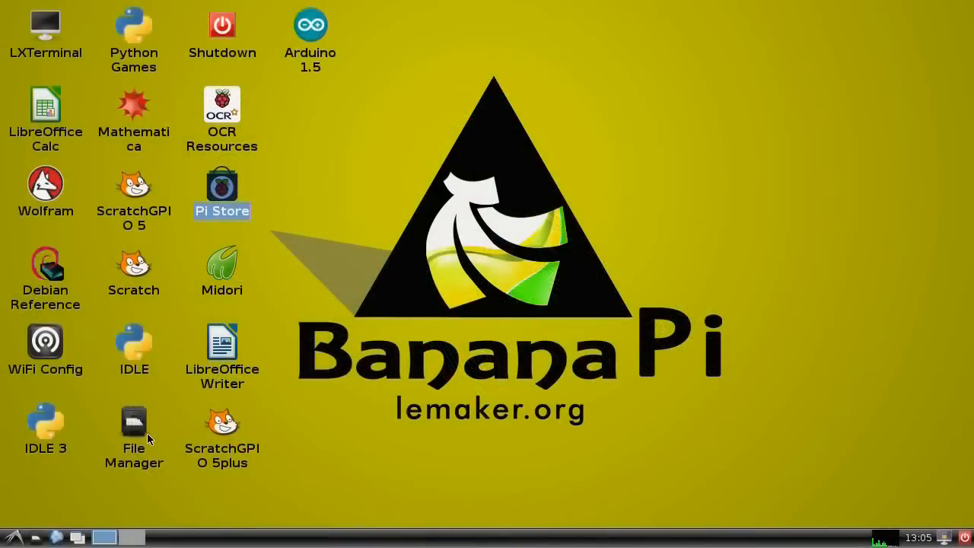
- Launch File Manager and browse the CJB drive to Photos/Misc_2010
double_click(134, 426)
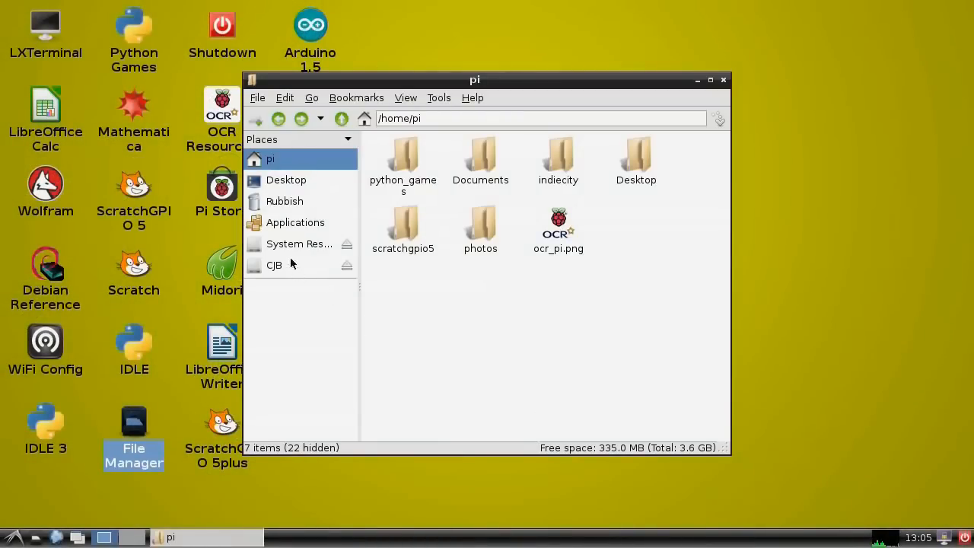
click(274, 265)
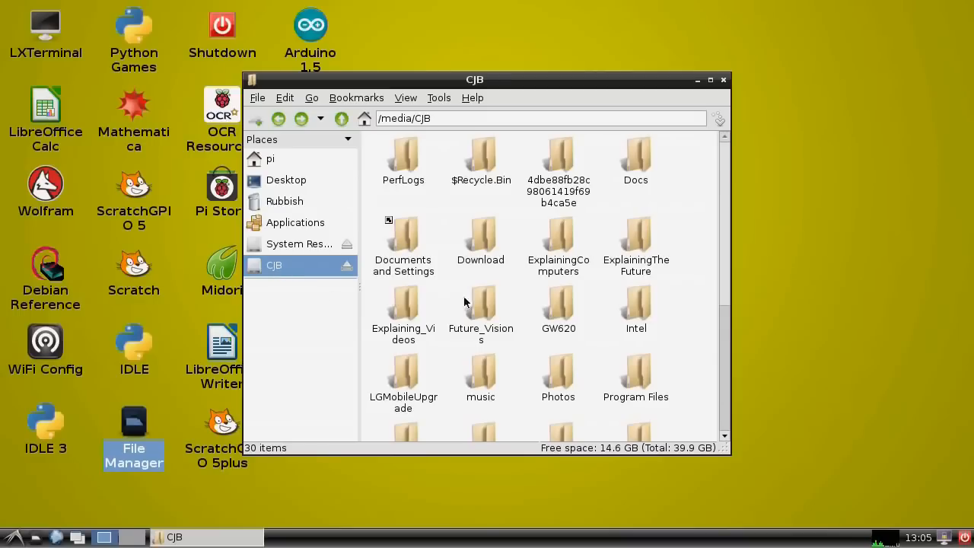
mouse_move(663, 365)
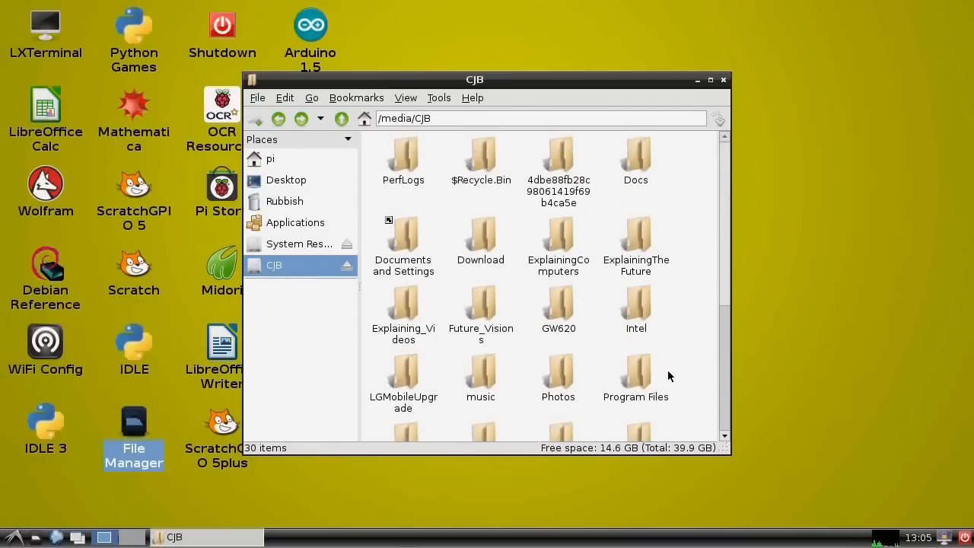
mouse_move(563, 372)
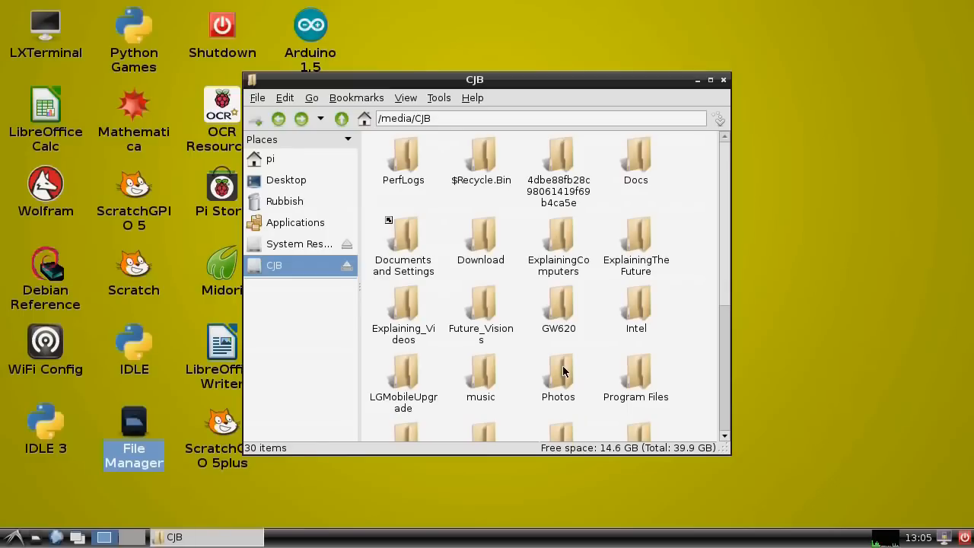
double_click(559, 379)
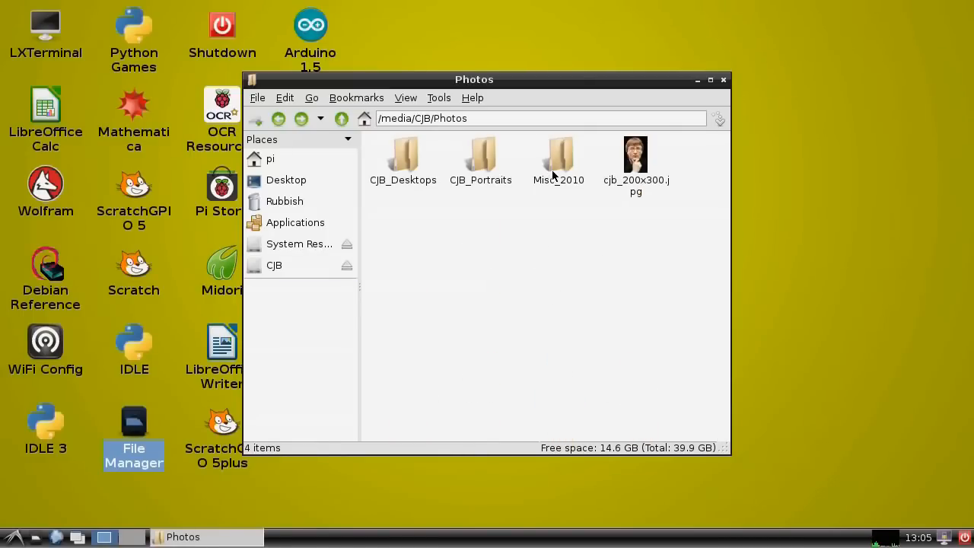
double_click(559, 156)
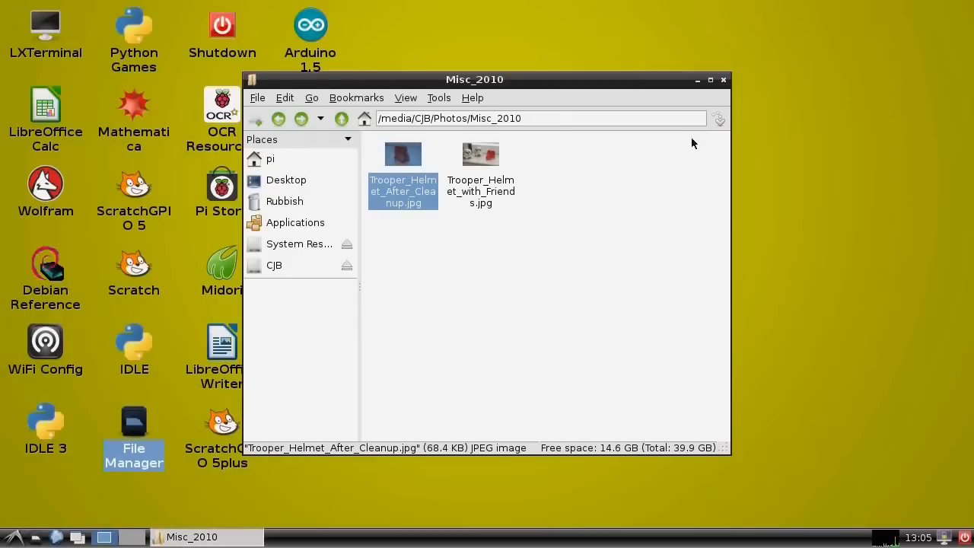
- View Trooper_Helmet_with_Friends.jpg, then close the file manager
click(480, 154)
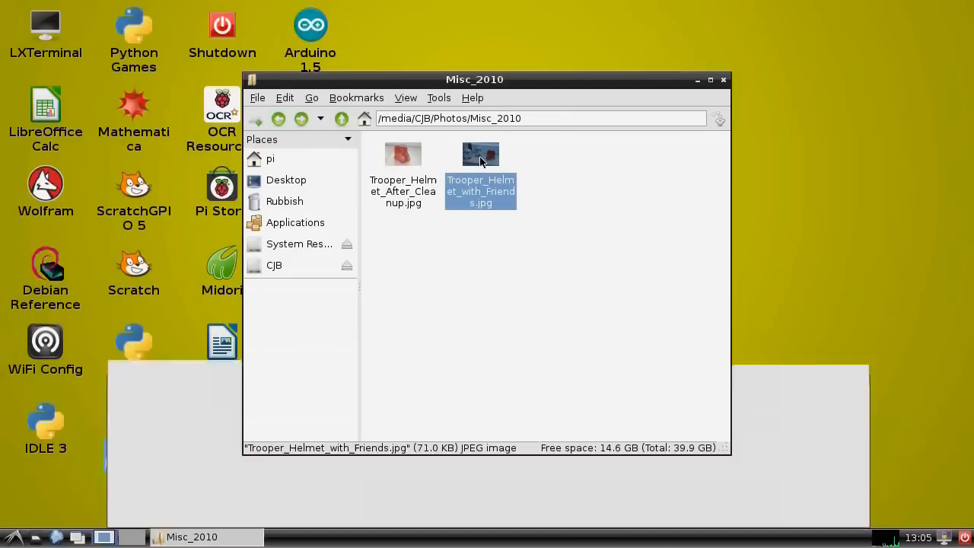
double_click(480, 154)
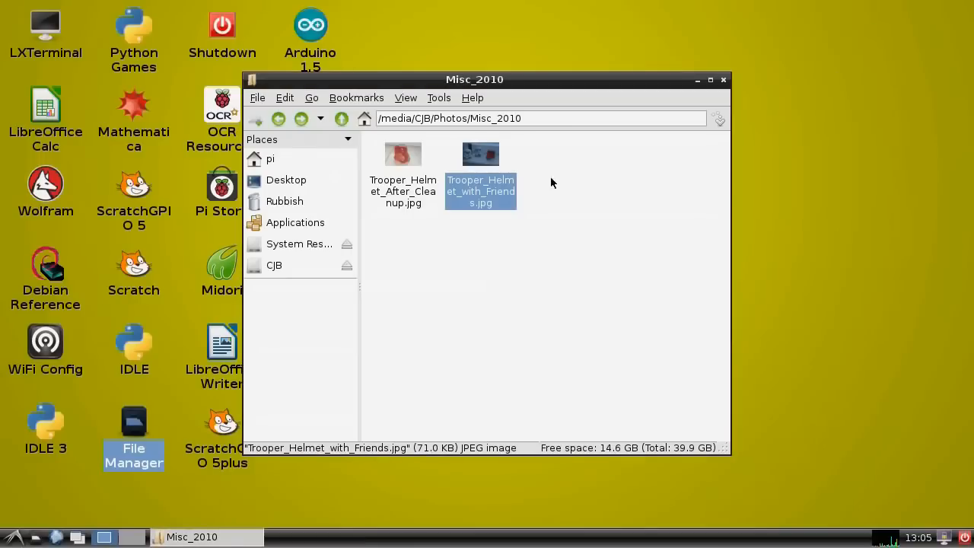
click(695, 79)
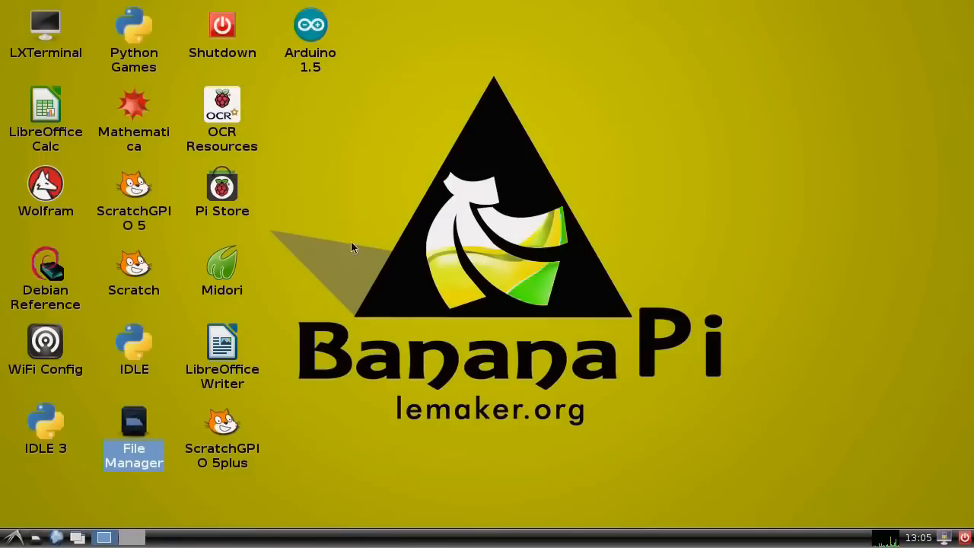
mouse_move(215, 358)
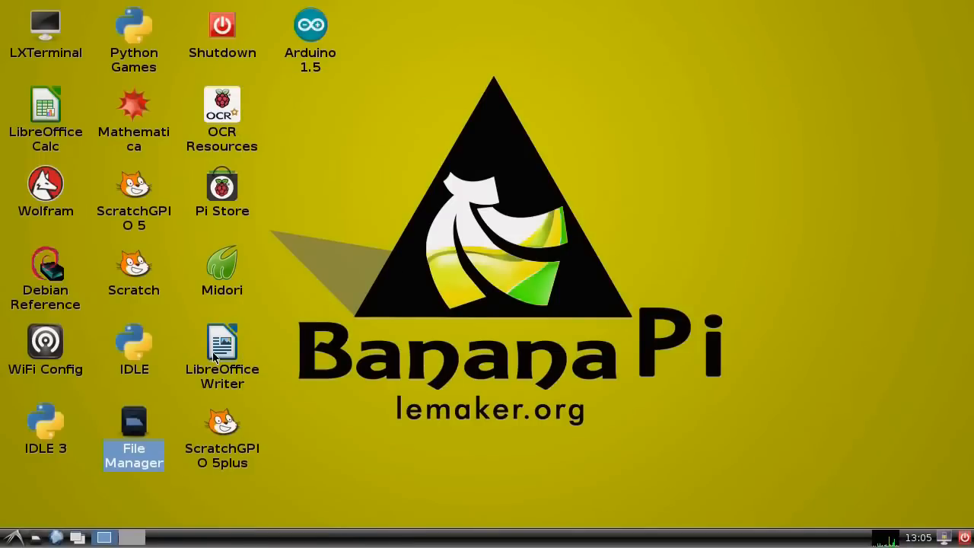
- Launch LibreOffice Writer with a blank Untitled 1 document and choose File > Open
double_click(223, 350)
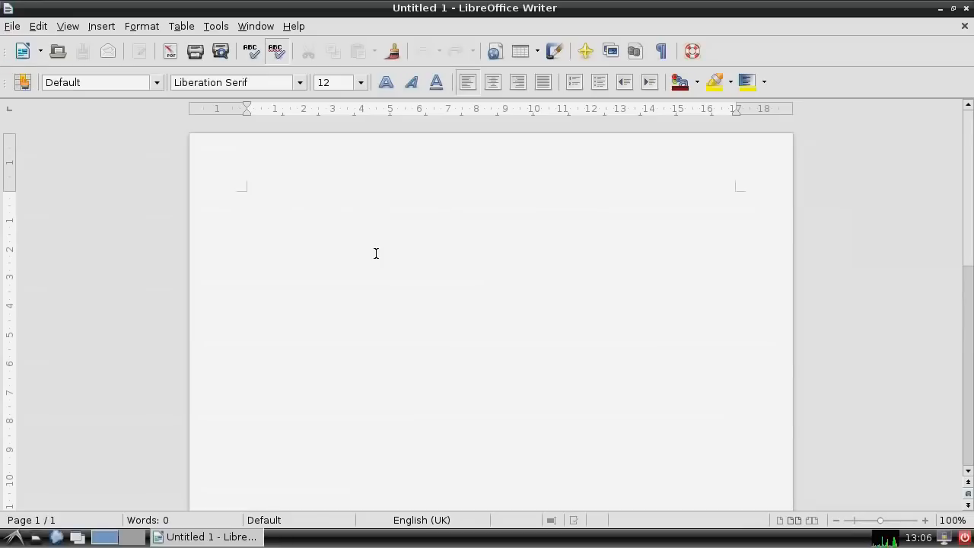
click(246, 196)
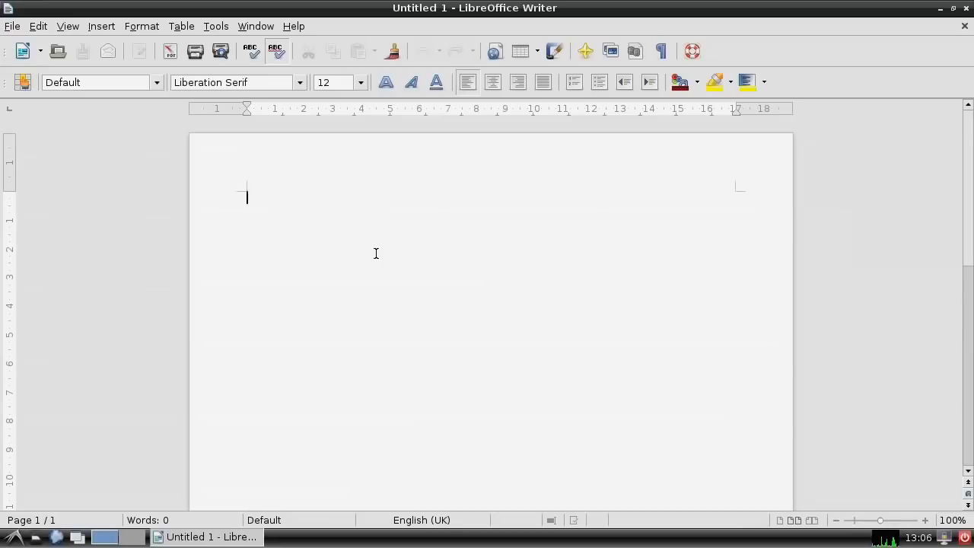
mouse_move(308, 211)
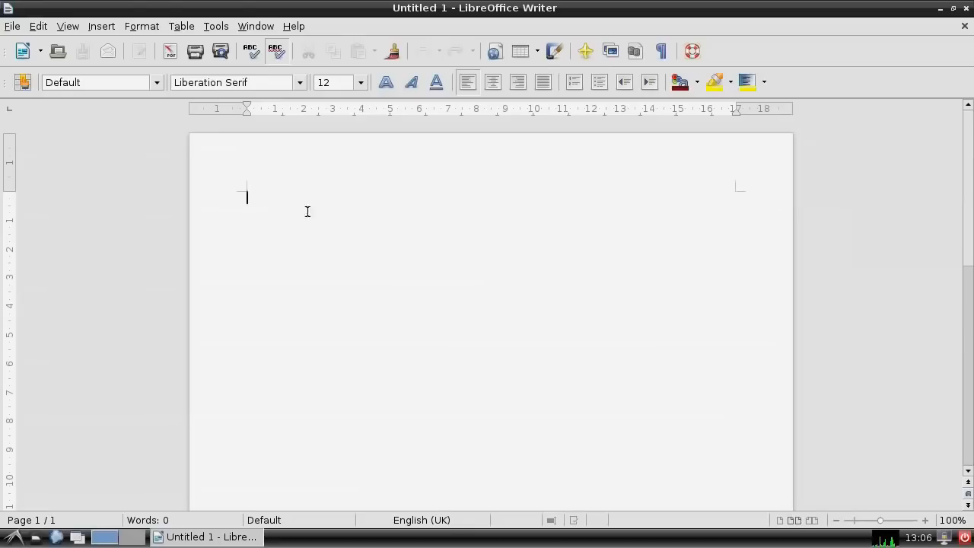
click(12, 25)
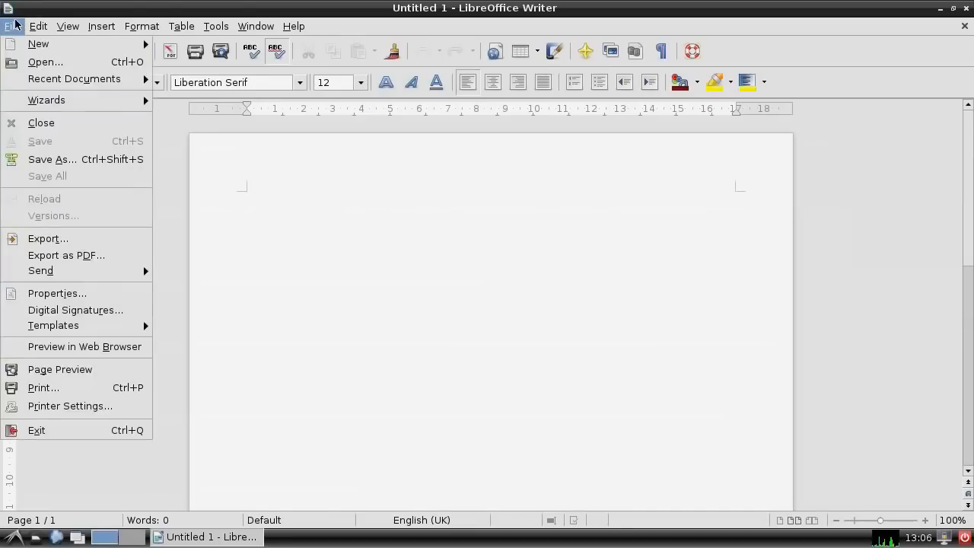
mouse_move(45, 62)
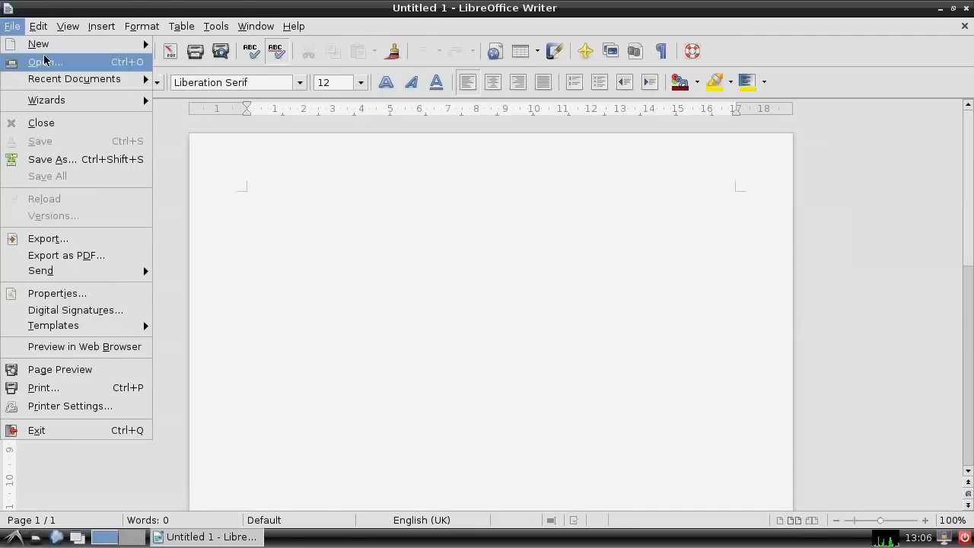
click(45, 61)
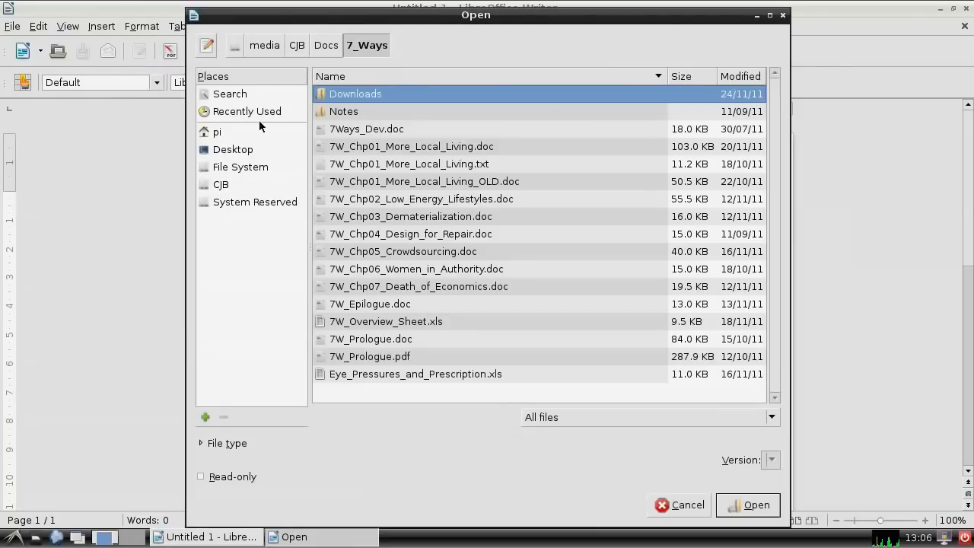
- Open 7W_Chp01_More_Local_Living.doc from CJB/Docs/7_Ways, then exit Writer
click(221, 184)
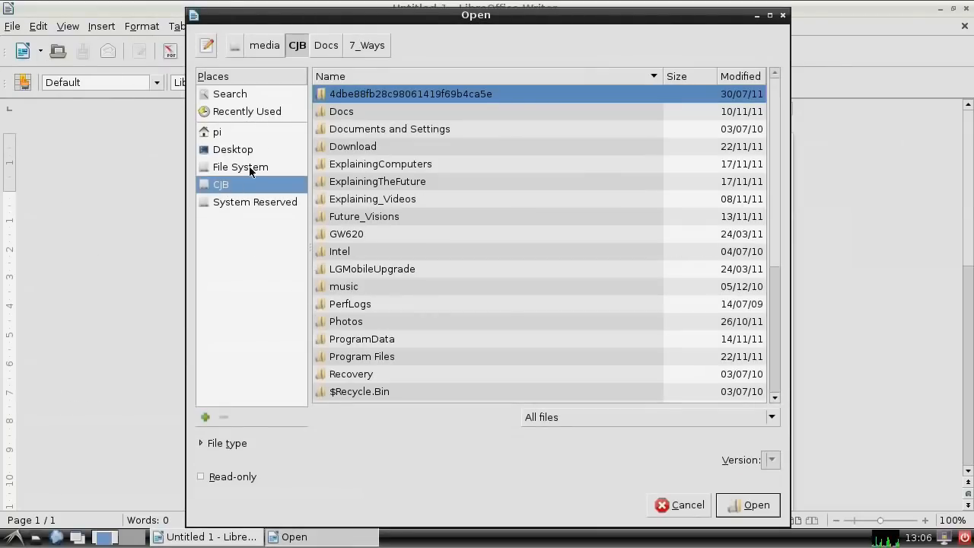
click(326, 45)
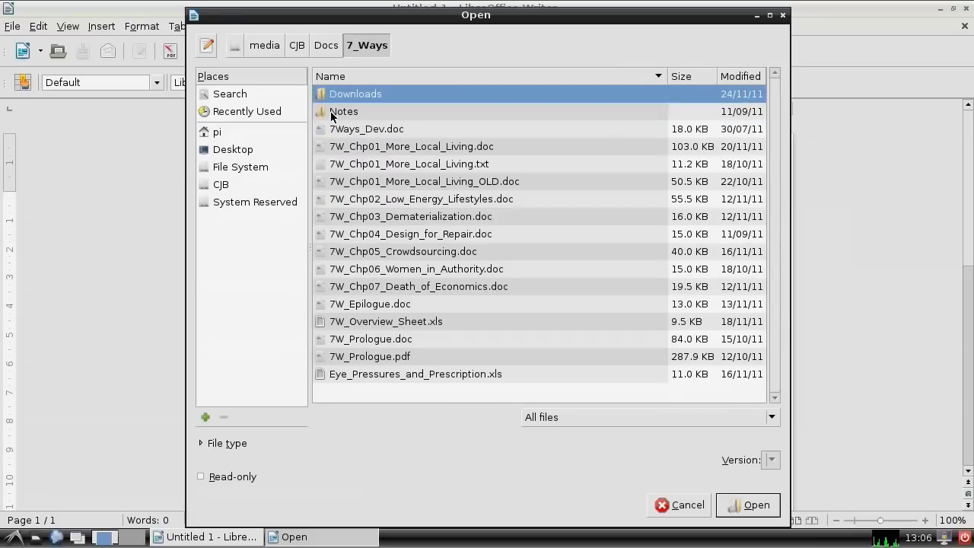
click(411, 146)
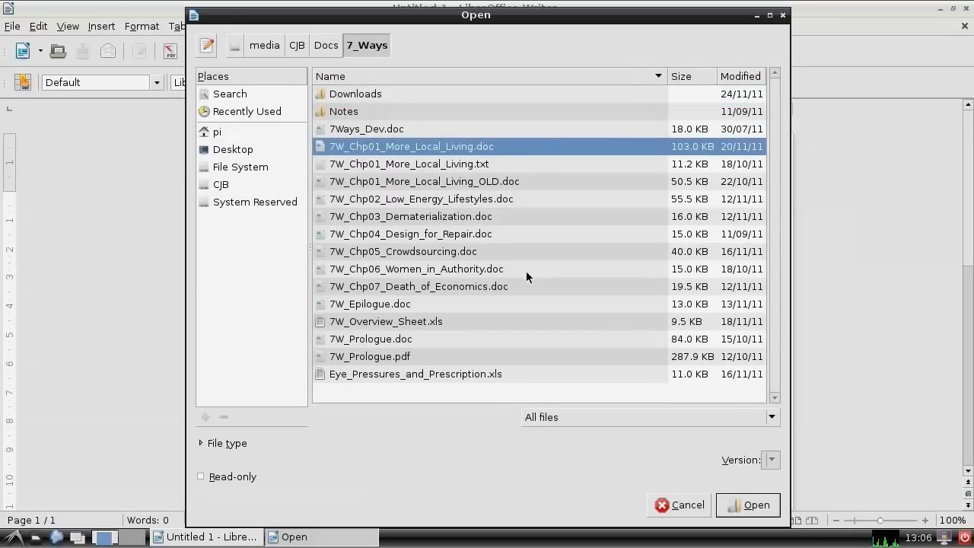
click(687, 504)
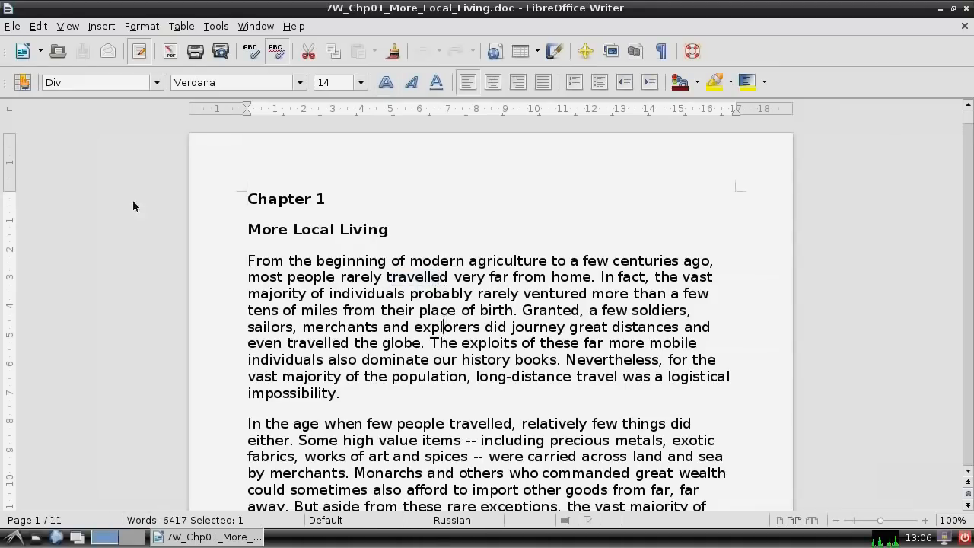
click(12, 26)
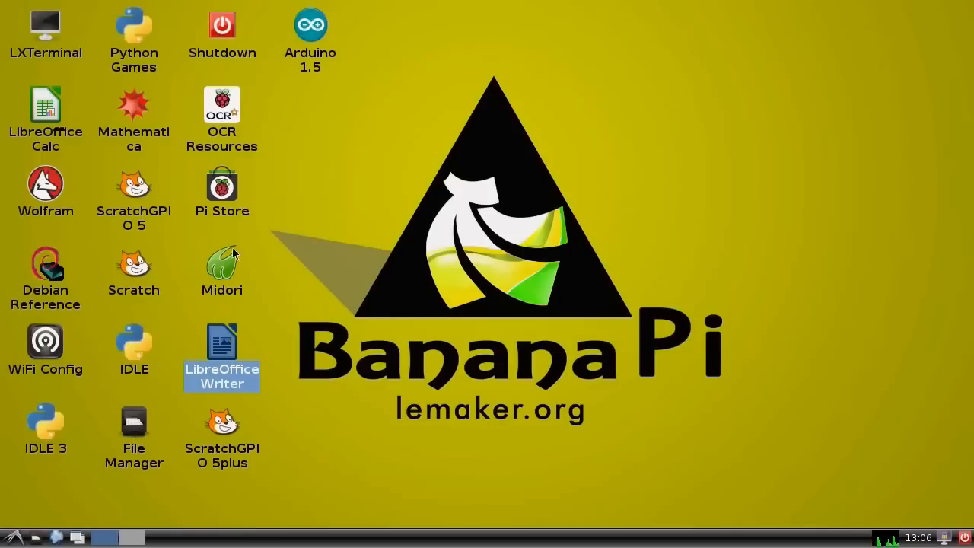
mouse_move(378, 344)
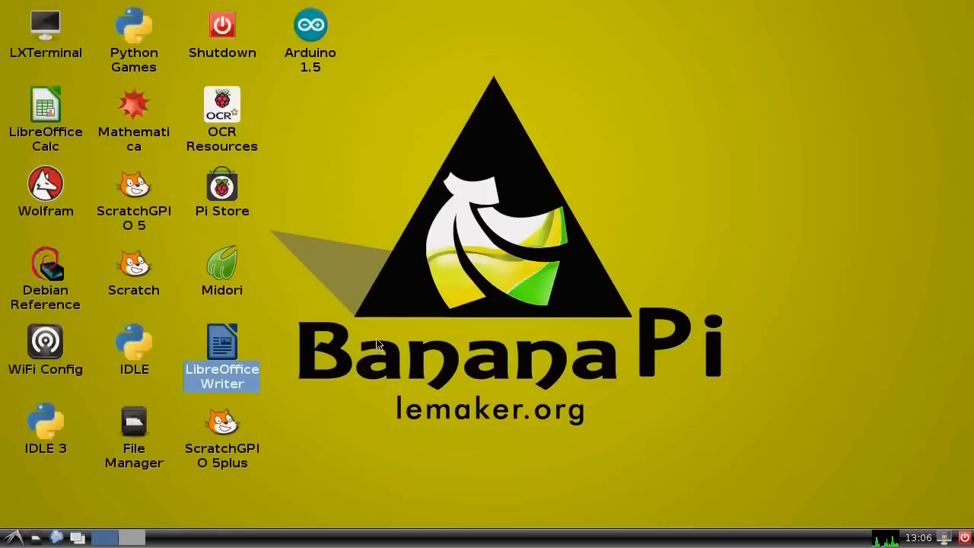
mouse_move(365, 355)
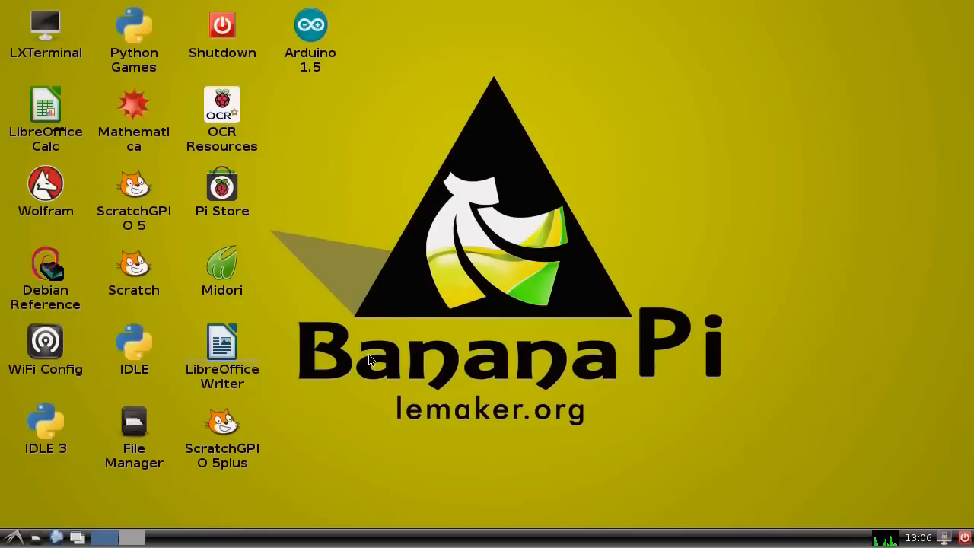
mouse_move(377, 382)
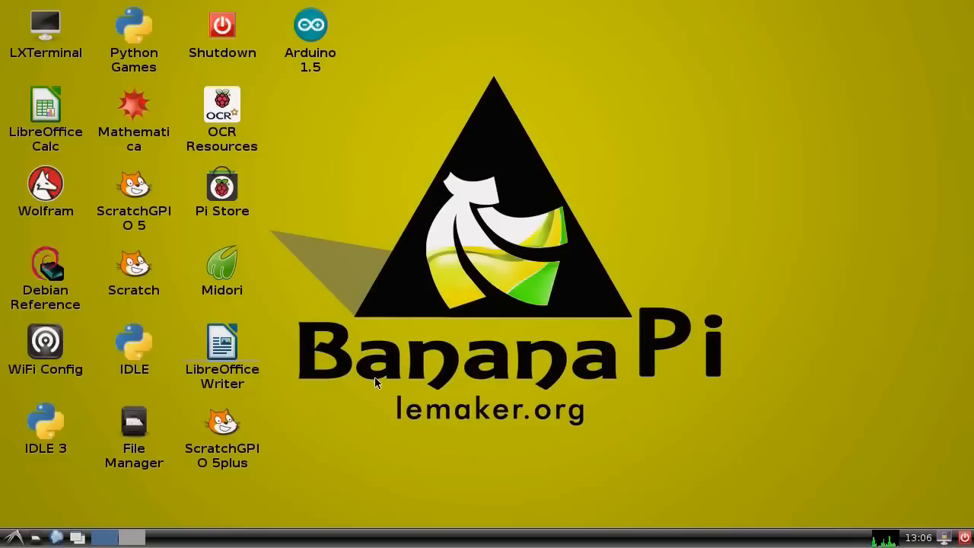